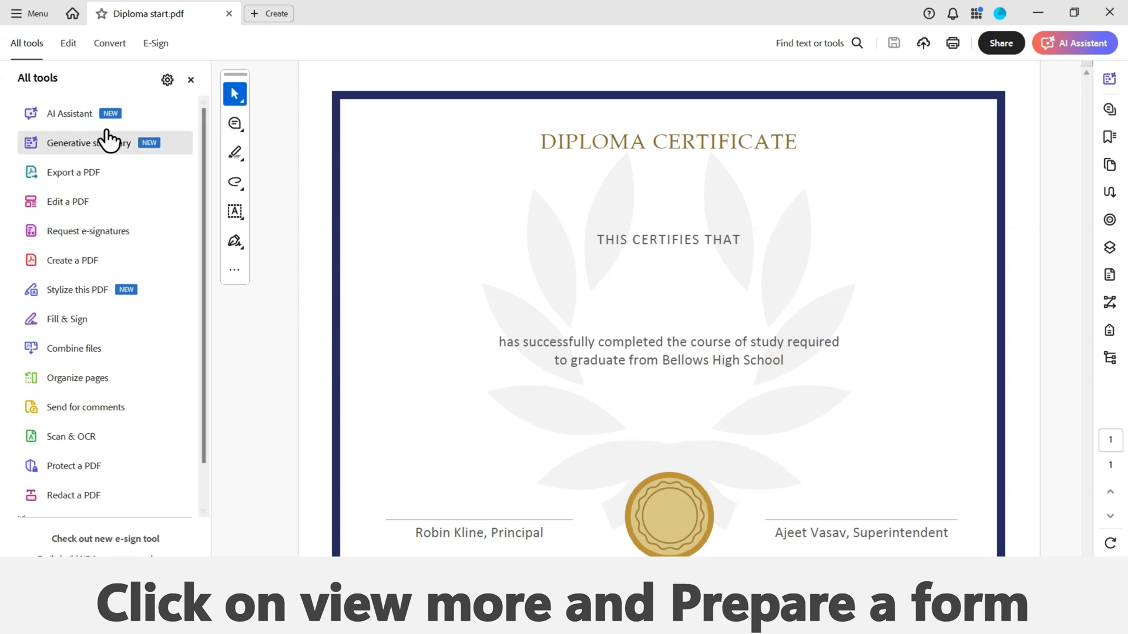
pyautogui.moveTo(43, 61)
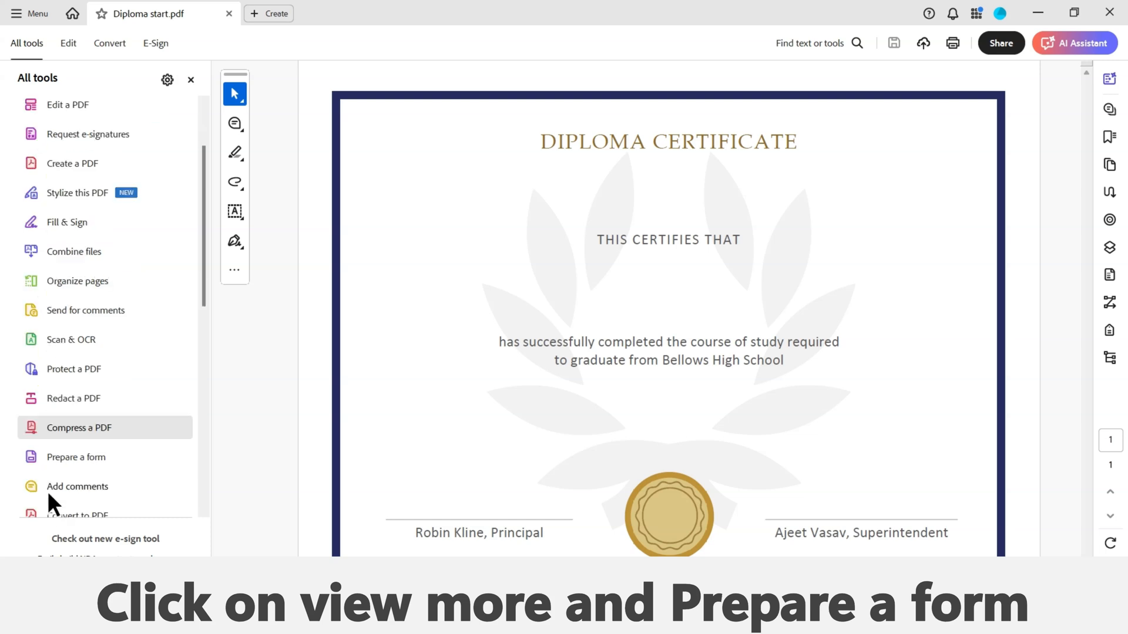
# Start Prepare a form on the Diploma start PDF from the All tools list.
pyautogui.scroll(-3)
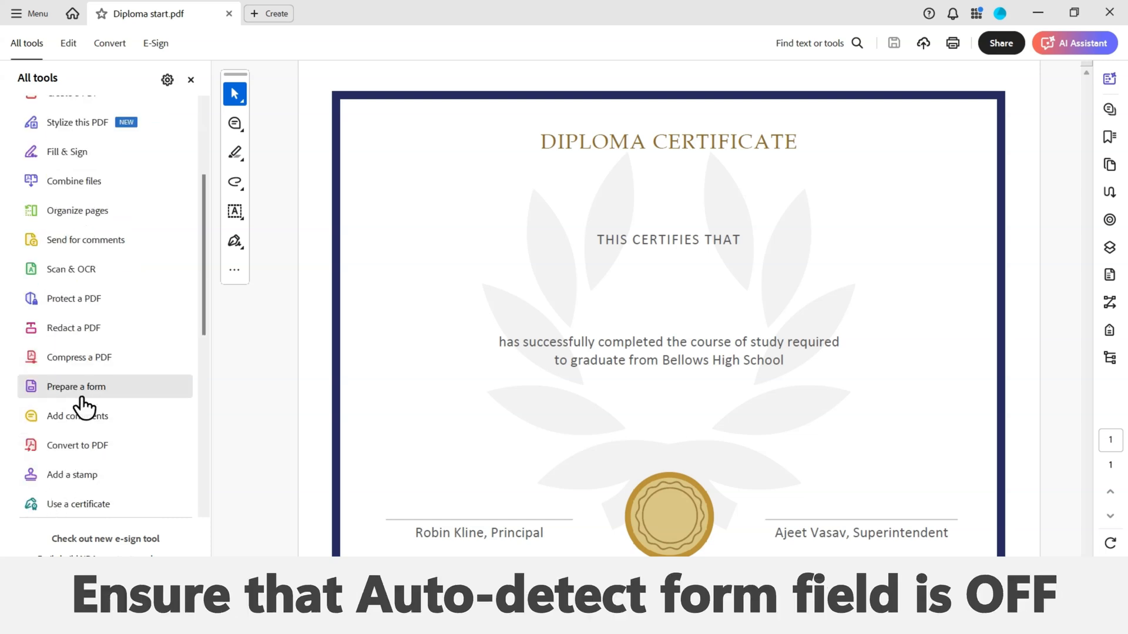
pyautogui.click(75, 387)
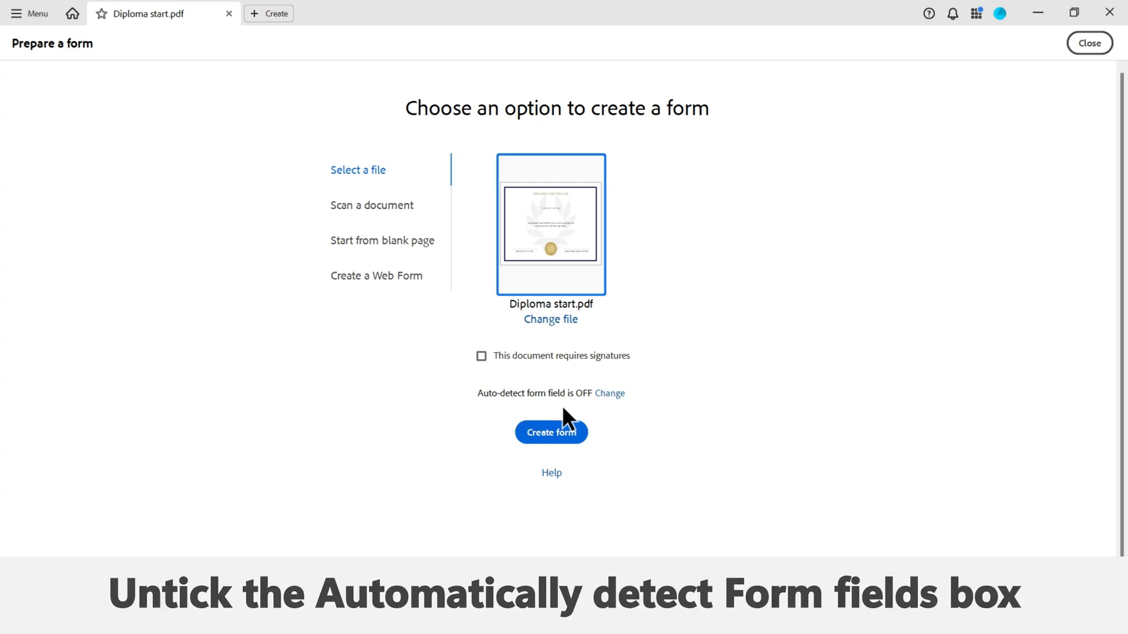
pyautogui.moveTo(619, 408)
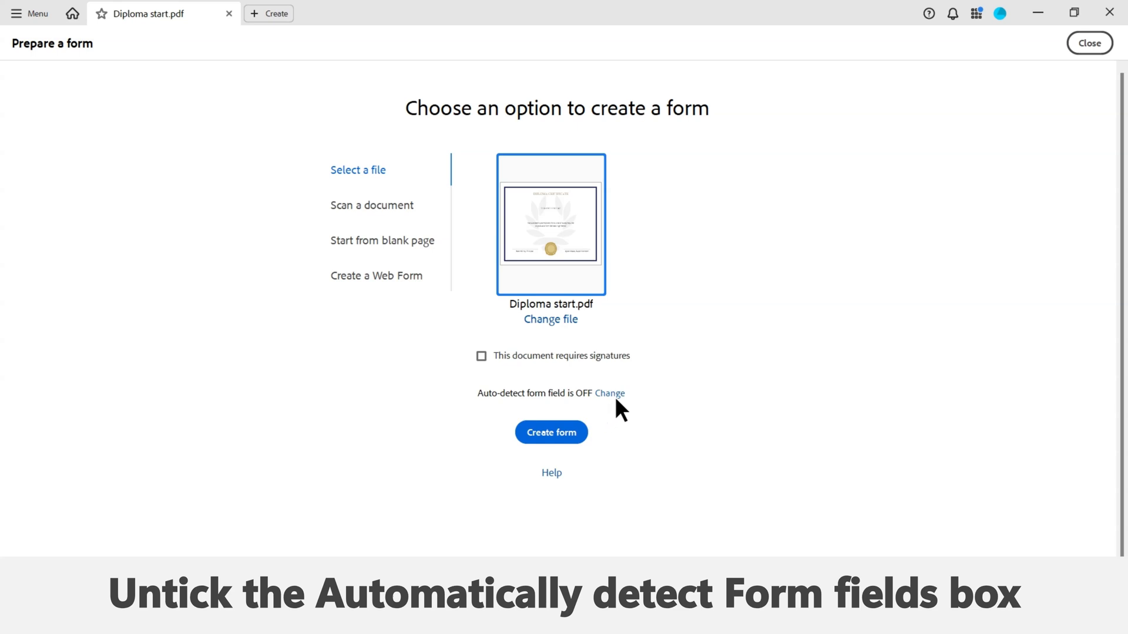
pyautogui.click(610, 394)
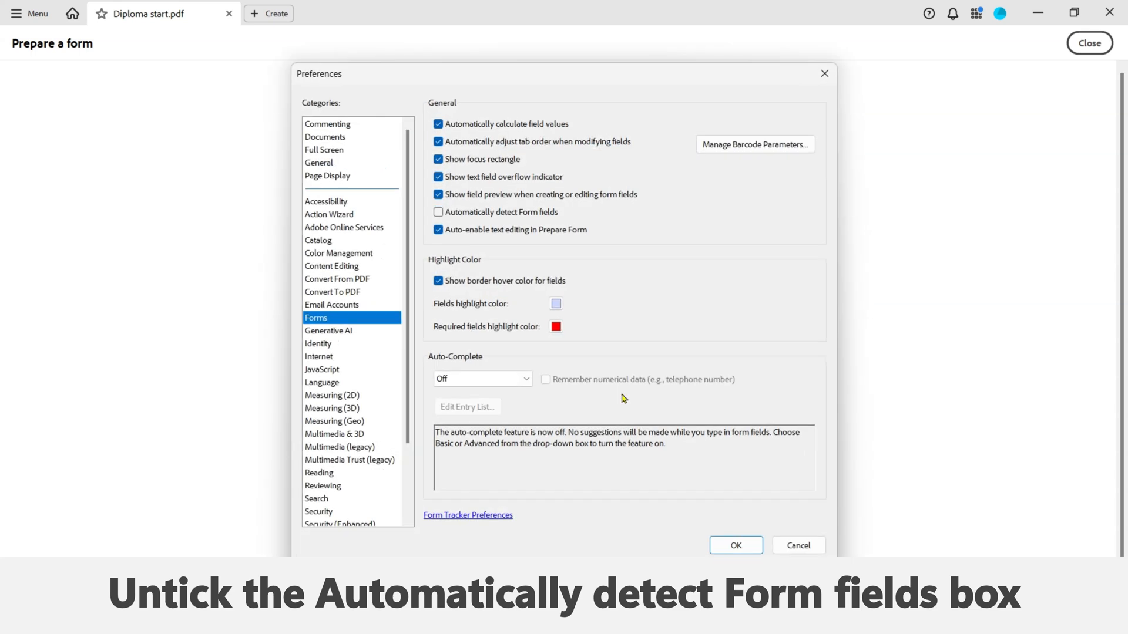
pyautogui.moveTo(553, 345)
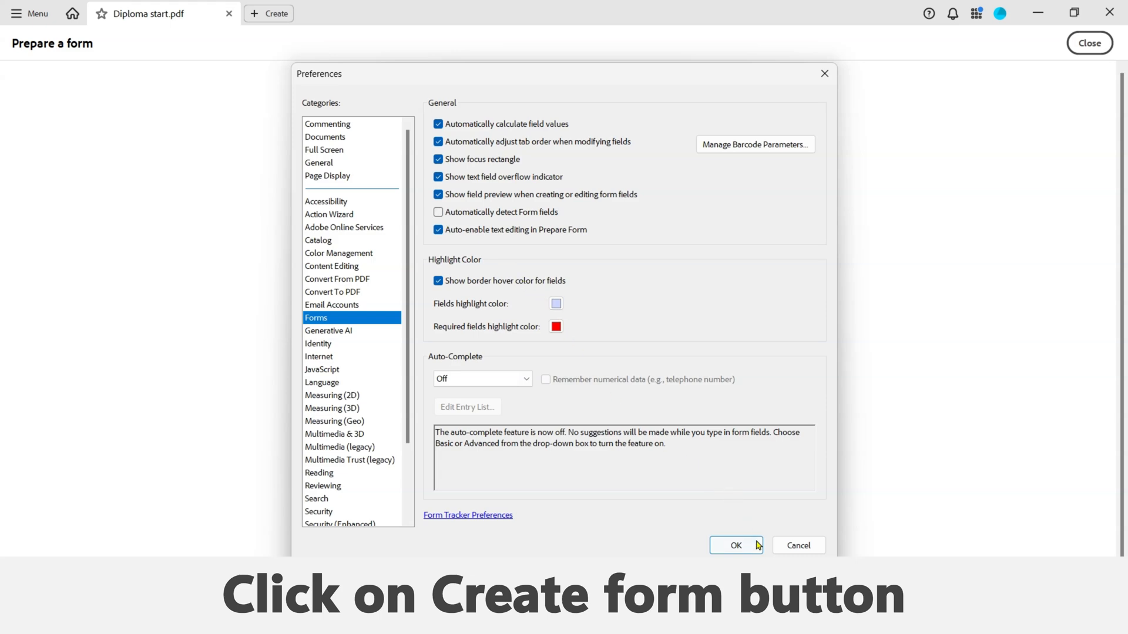
pyautogui.click(736, 545)
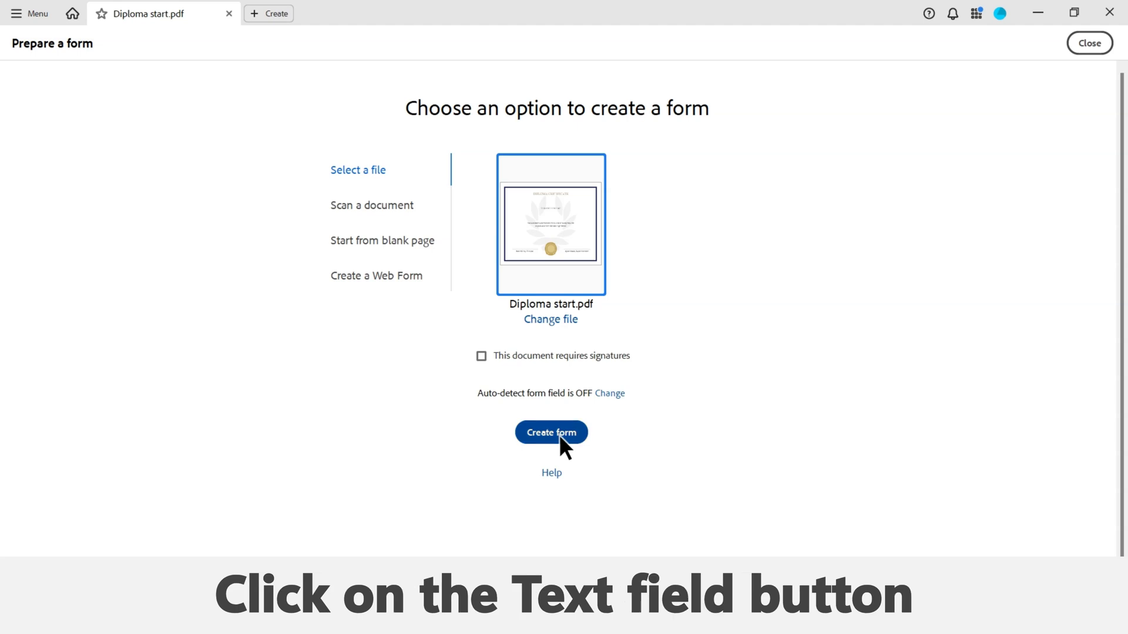
# Create the form and draw a first text field beside the DIPLOMA CERTIFICATE title.
pyautogui.click(550, 432)
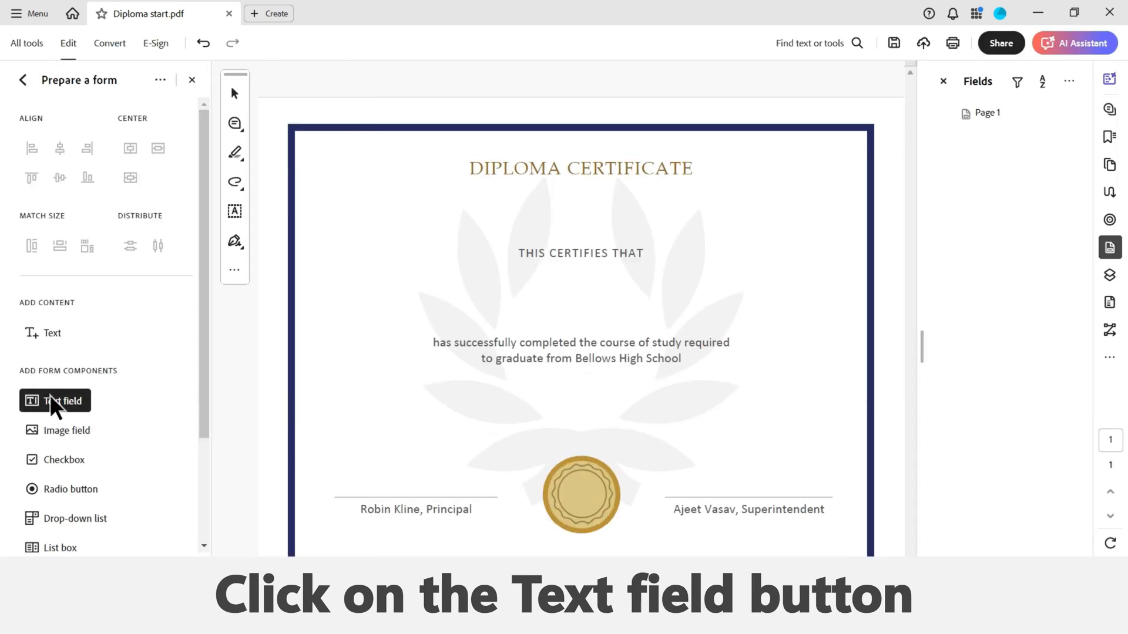
pyautogui.moveTo(55, 400)
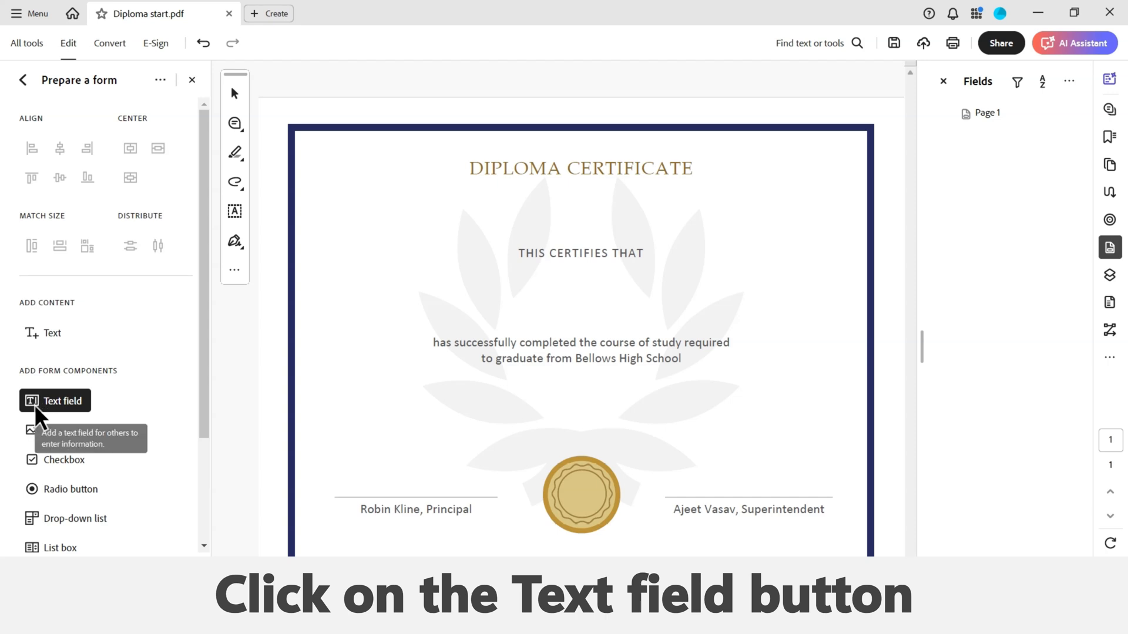
pyautogui.moveTo(384, 294); pyautogui.dragTo(504, 312)
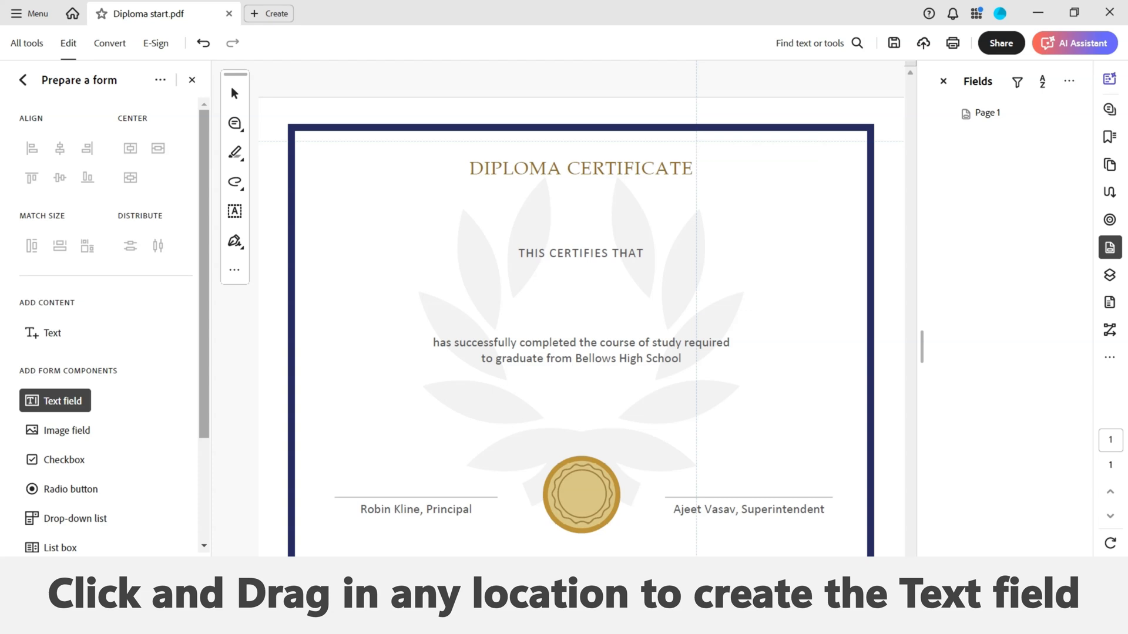
pyautogui.moveTo(697, 143); pyautogui.dragTo(861, 196)
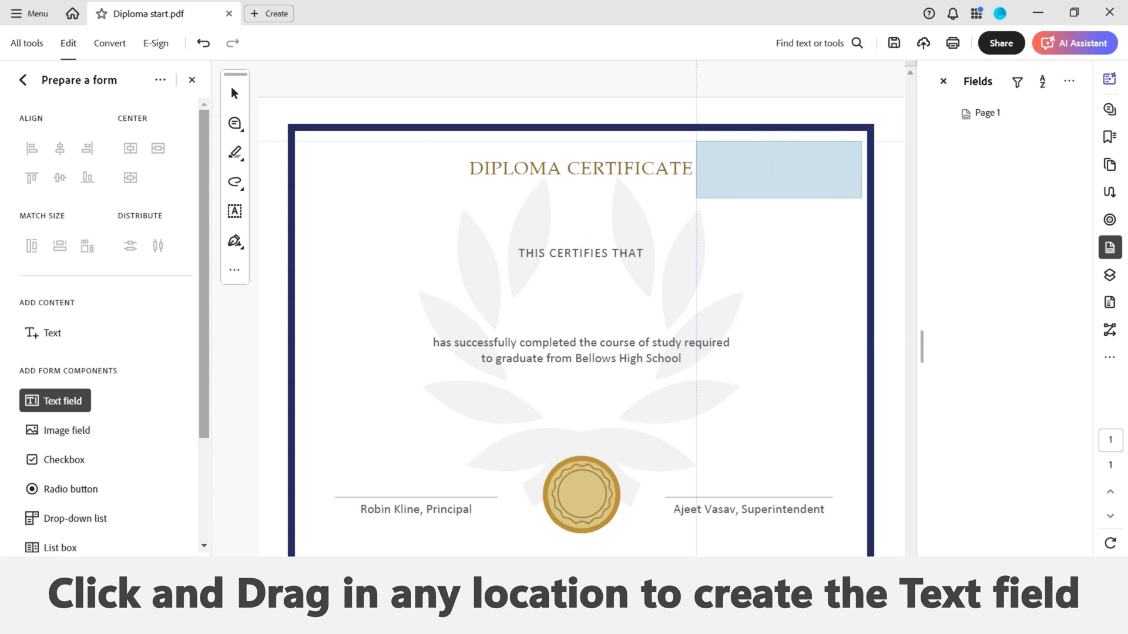
pyautogui.moveTo(697, 141); pyautogui.dragTo(860, 198)
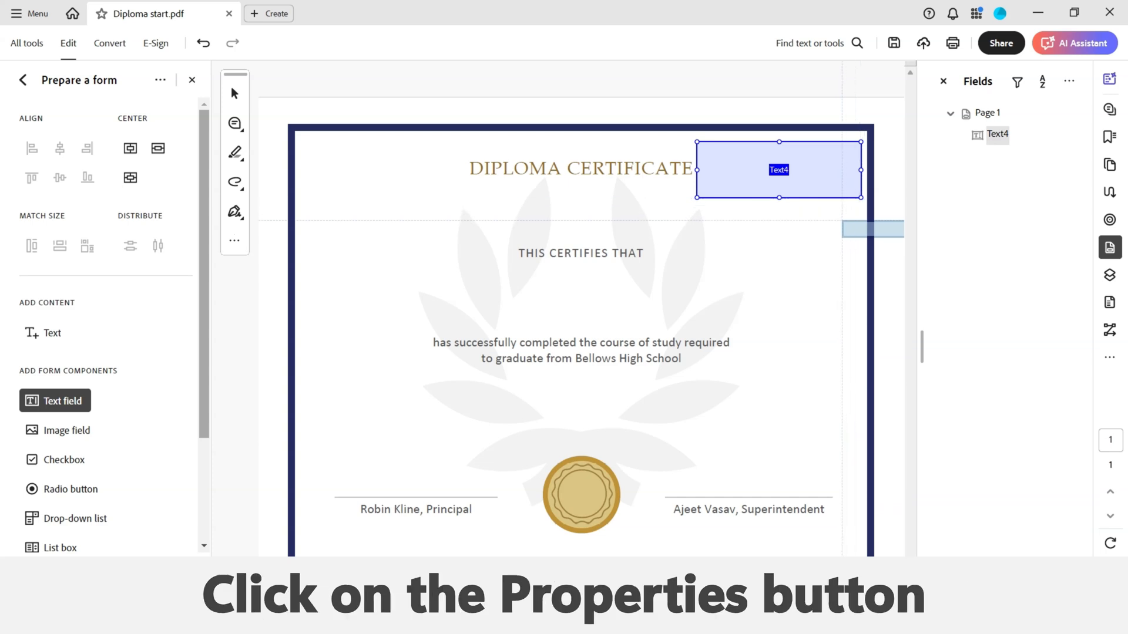
# Rename the new title-side text field to Number in its properties.
pyautogui.rightClick(777, 169)
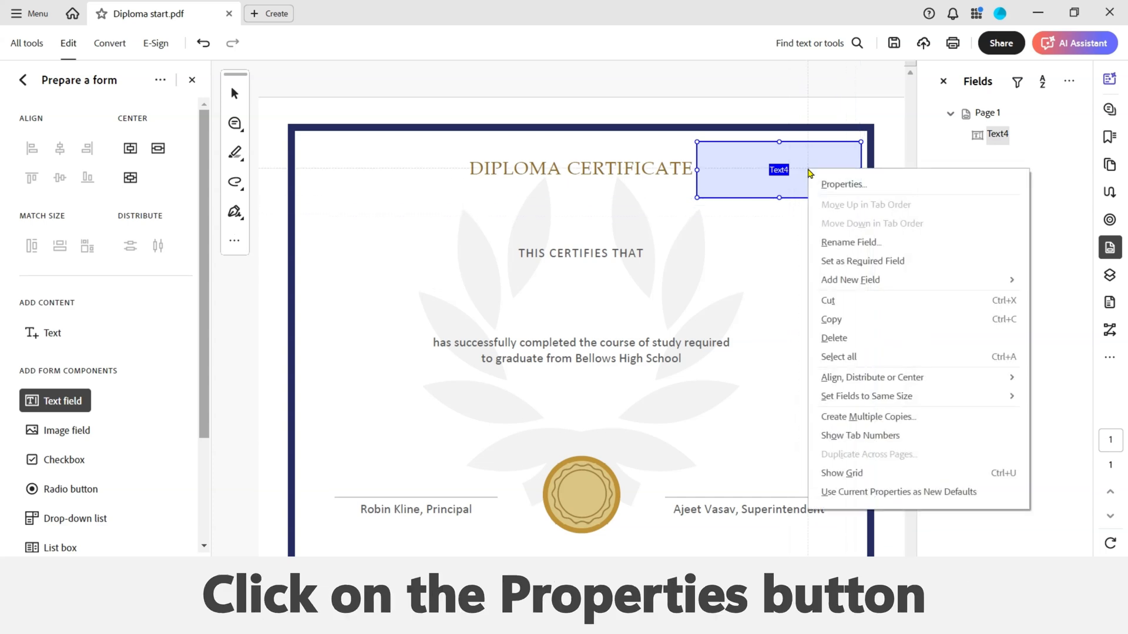
pyautogui.moveTo(842, 183)
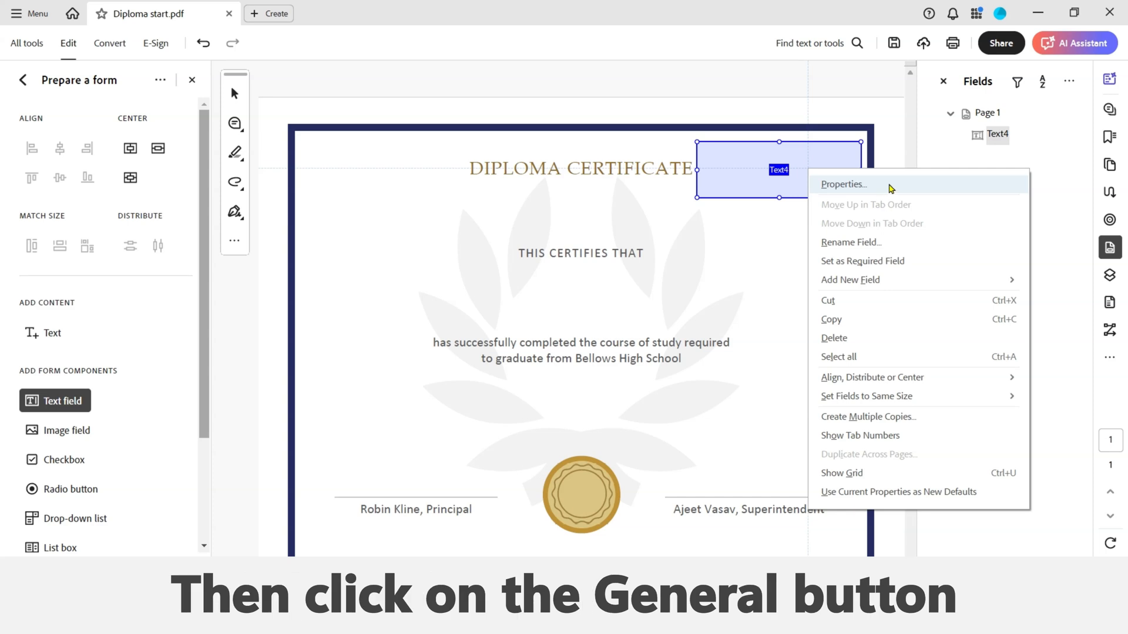
pyautogui.click(841, 185)
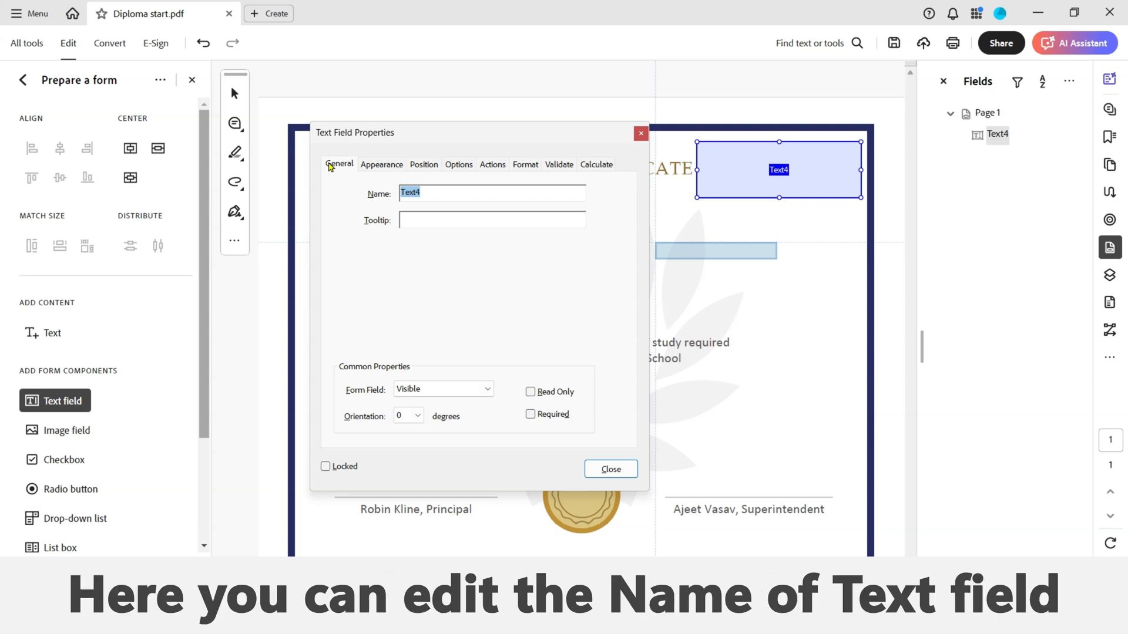
pyautogui.moveTo(435, 197)
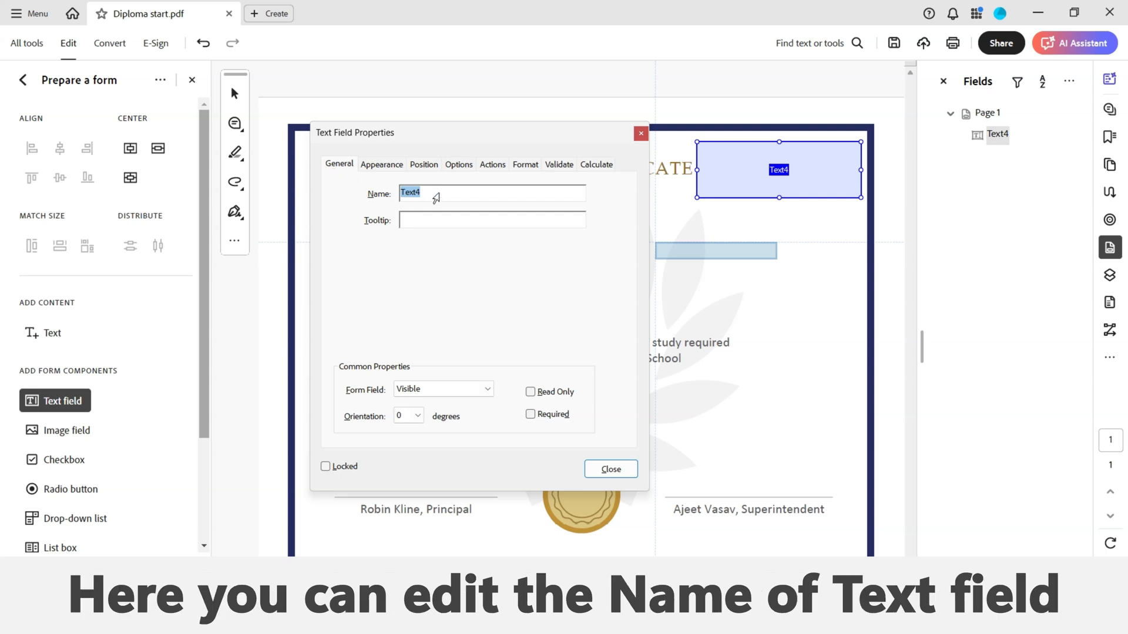
pyautogui.write('T')
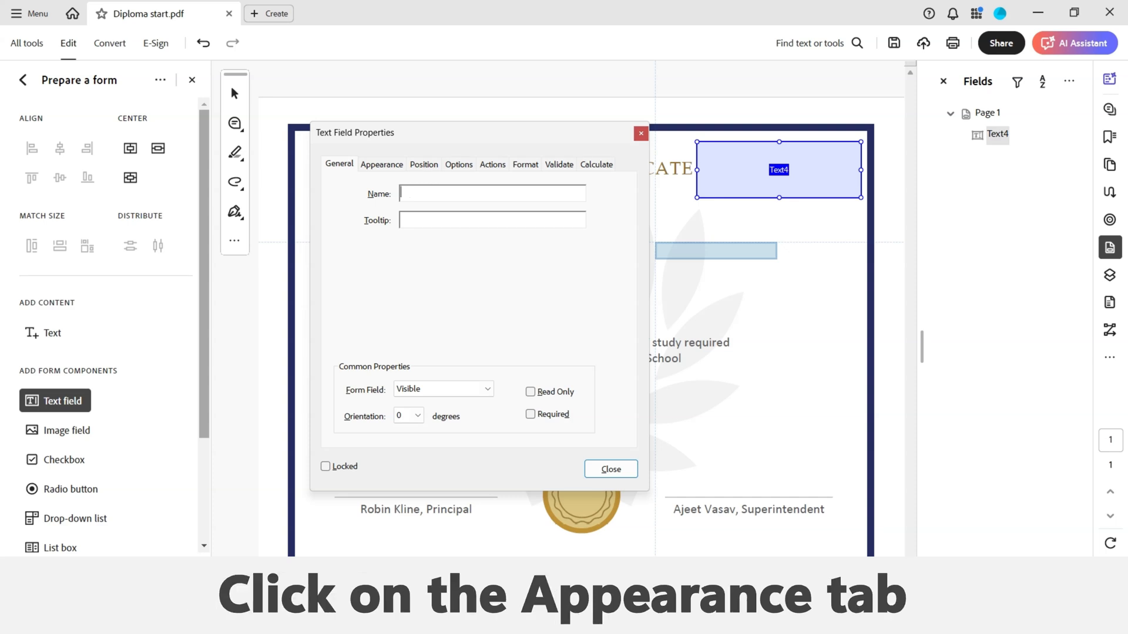
pyautogui.write('Number')
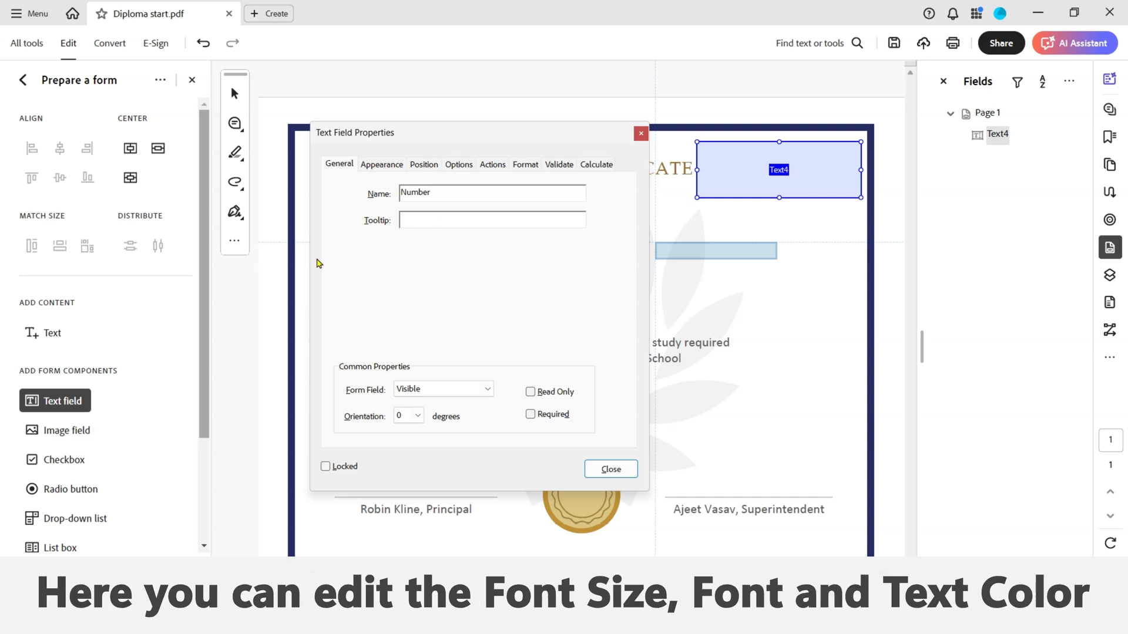
# Give the Number field auto font size and Helvetica Oblique font, then close its properties.
pyautogui.click(382, 165)
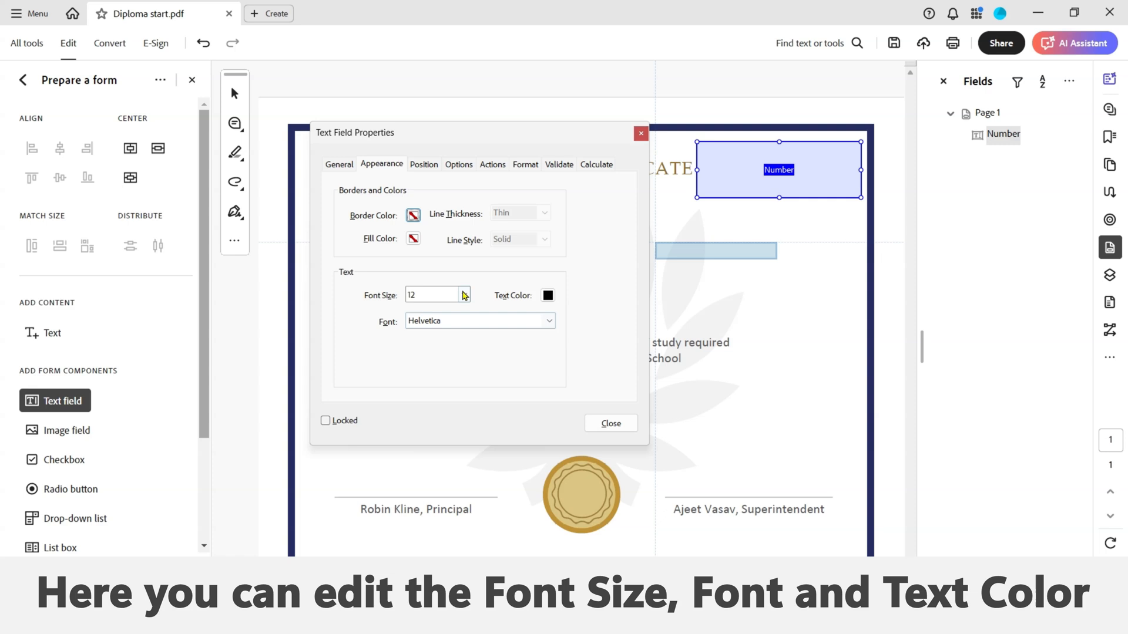
pyautogui.click(463, 295)
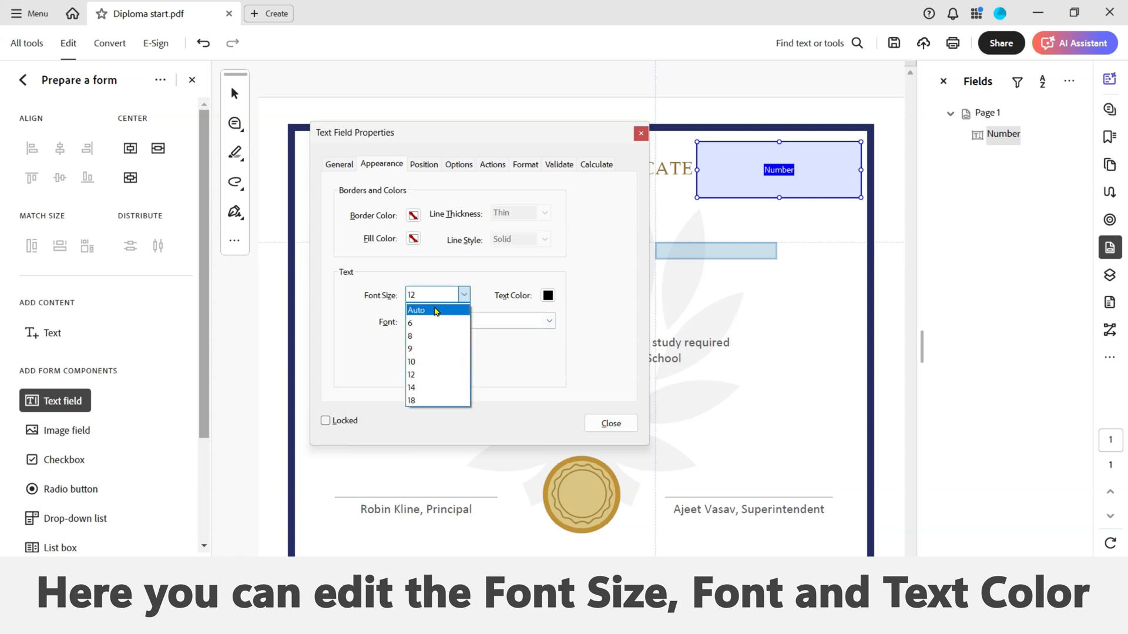
pyautogui.click(416, 310)
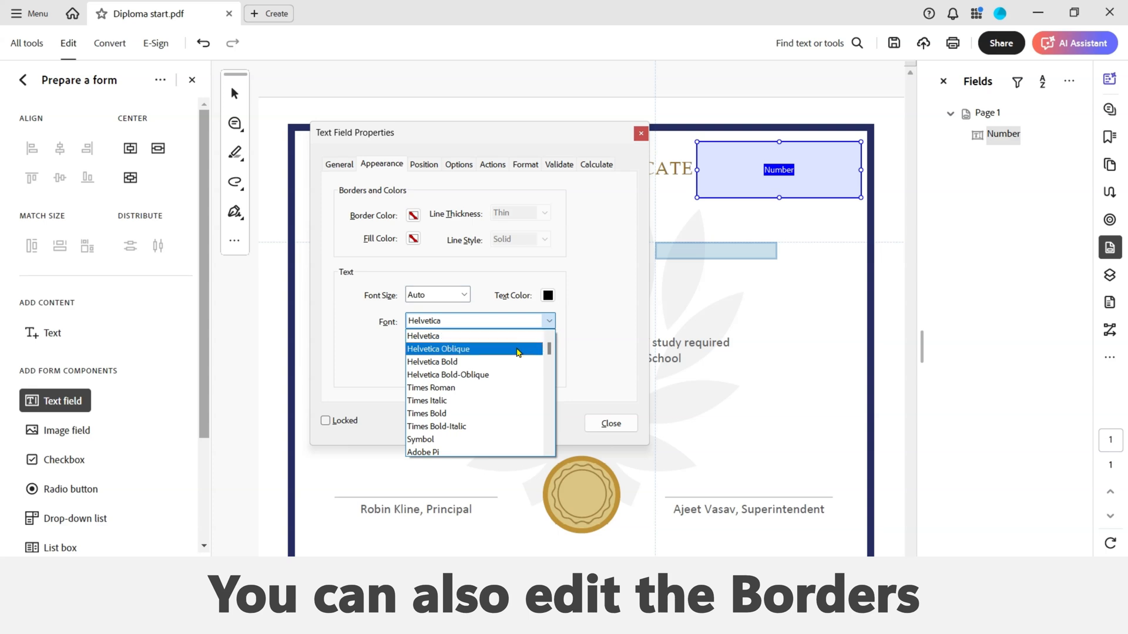
pyautogui.click(438, 348)
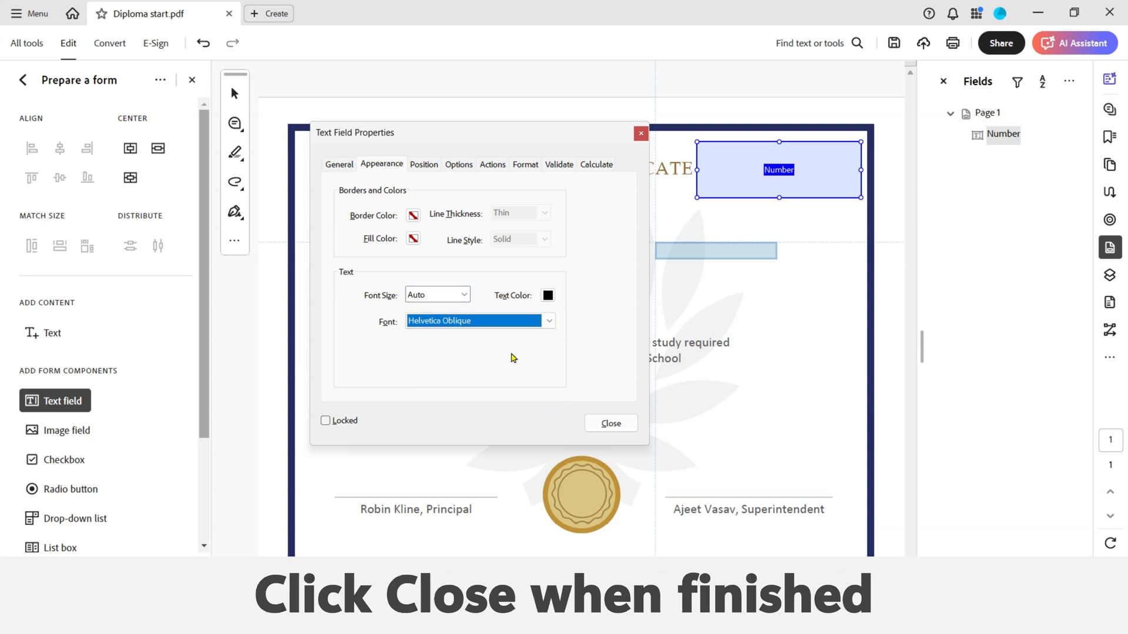
pyautogui.moveTo(483, 411)
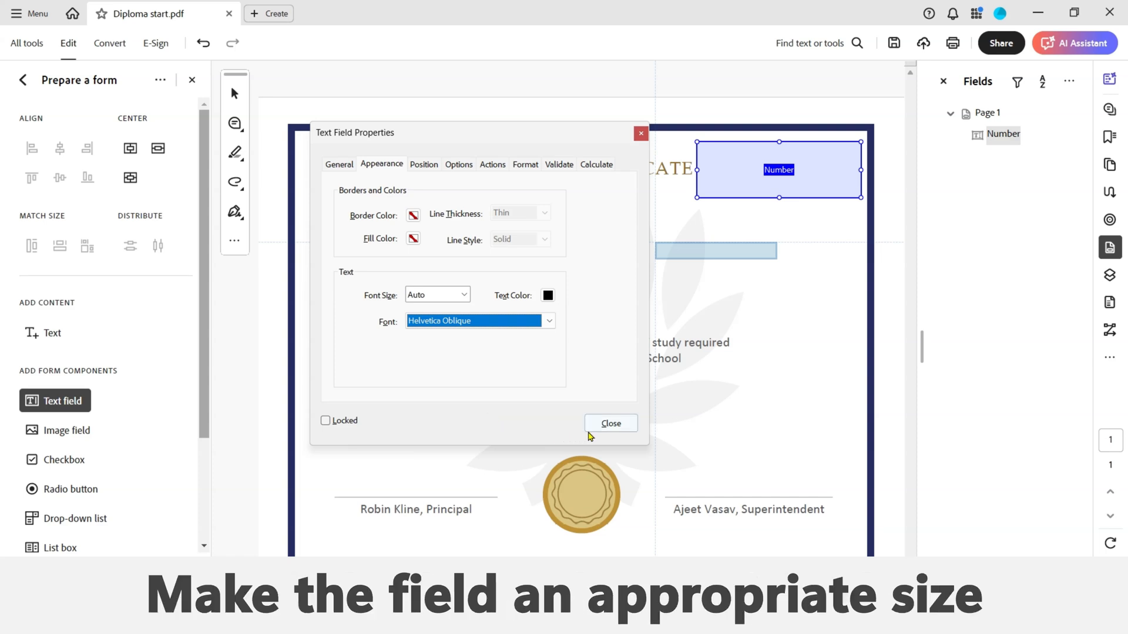
pyautogui.click(610, 423)
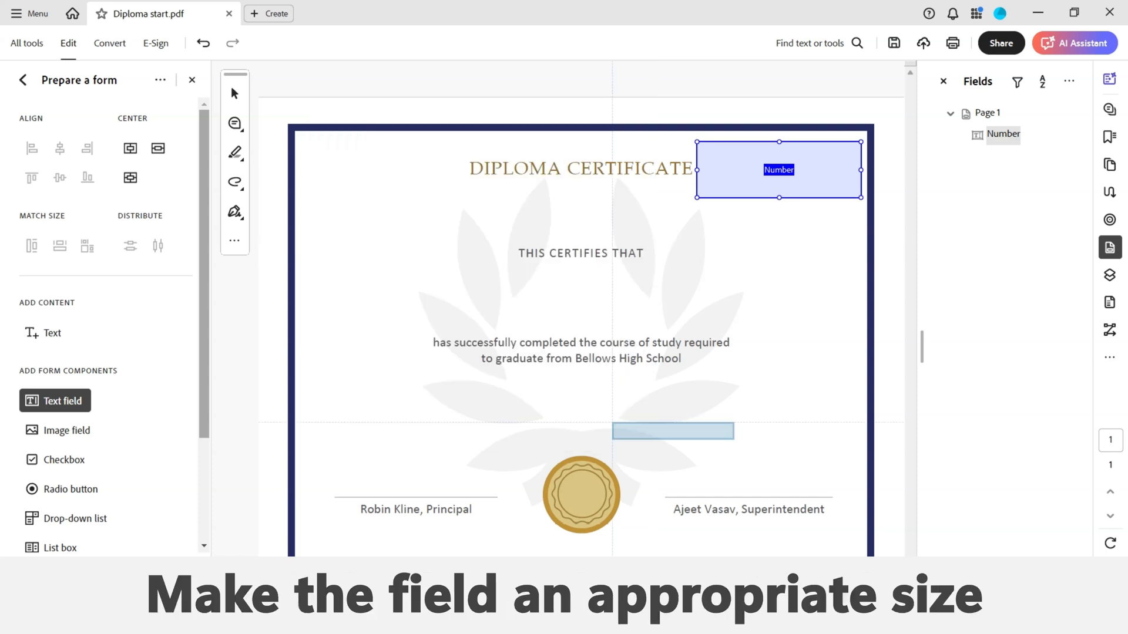
# Draw a wide text field under THIS CERTIFIES THAT and rename it Name.
pyautogui.moveTo(671, 431); pyautogui.dragTo(479, 396)
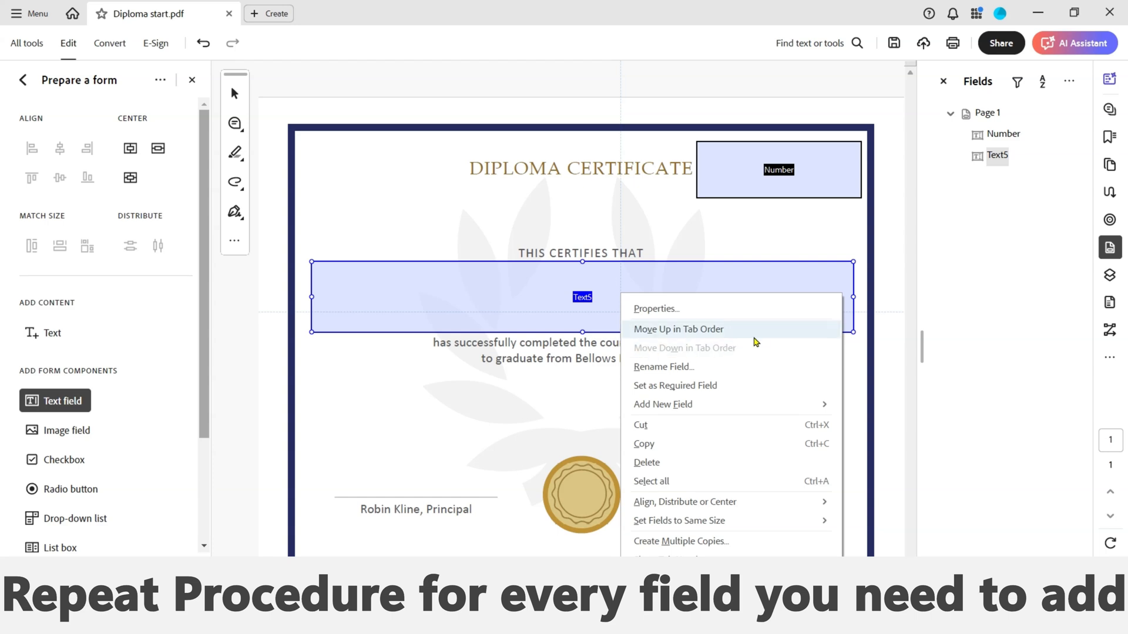
pyautogui.click(654, 309)
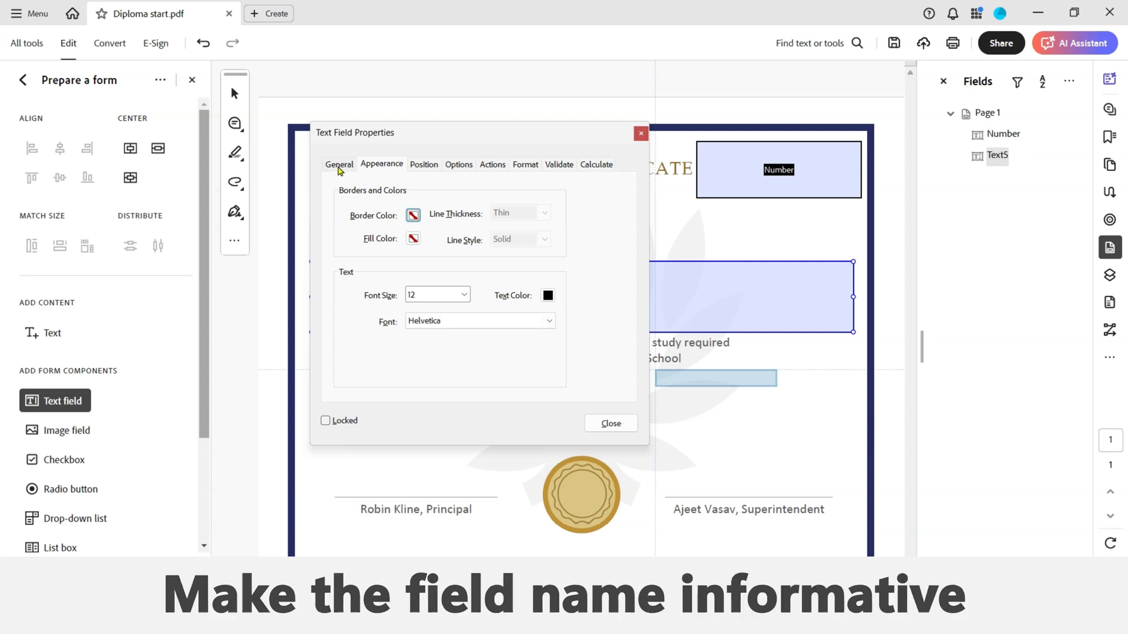
pyautogui.click(338, 165)
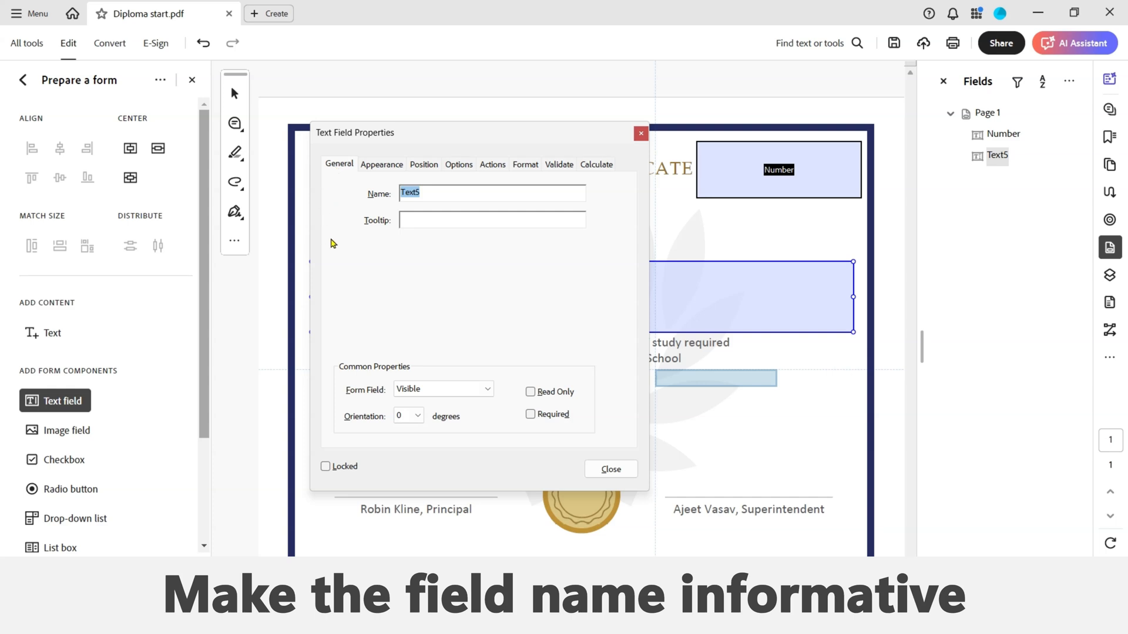
pyautogui.click(494, 193)
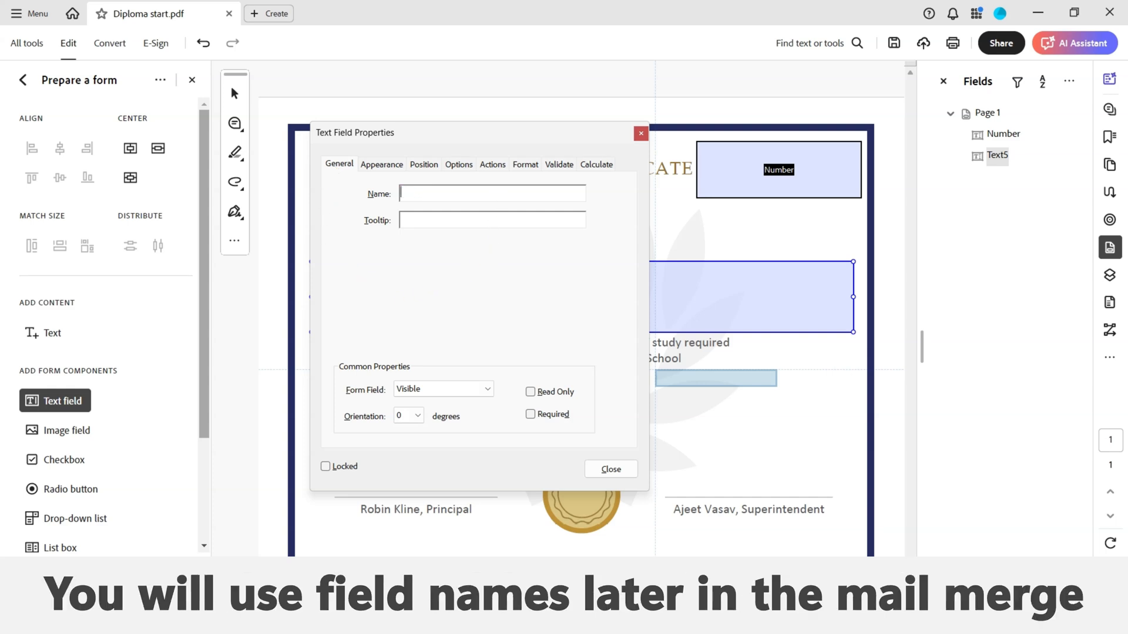
pyautogui.write('Name')
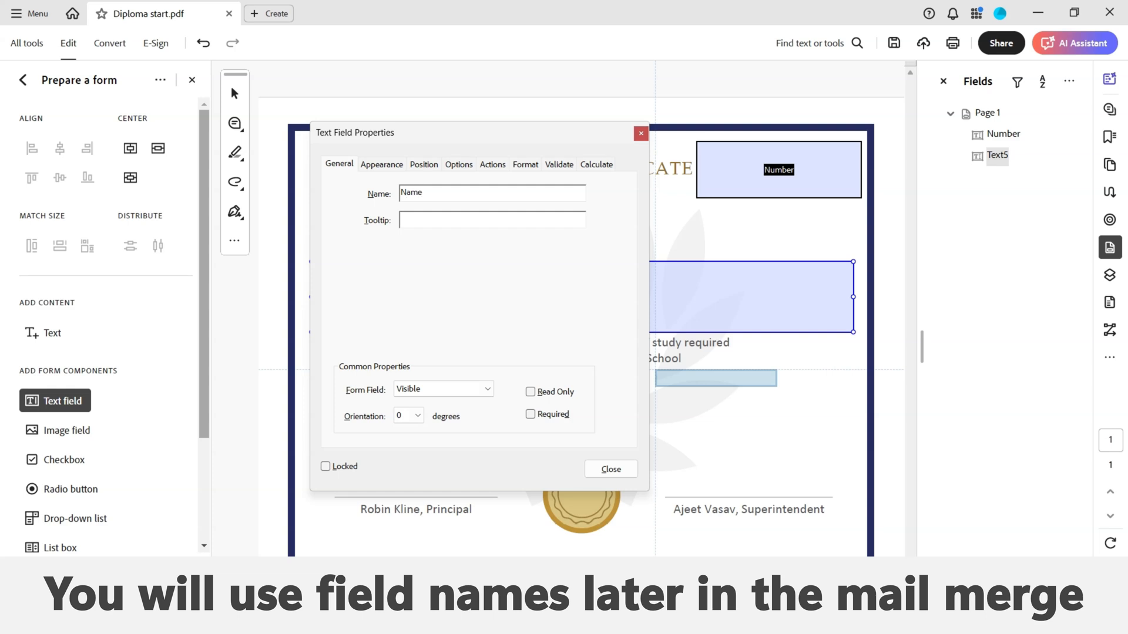
pyautogui.click(491, 193)
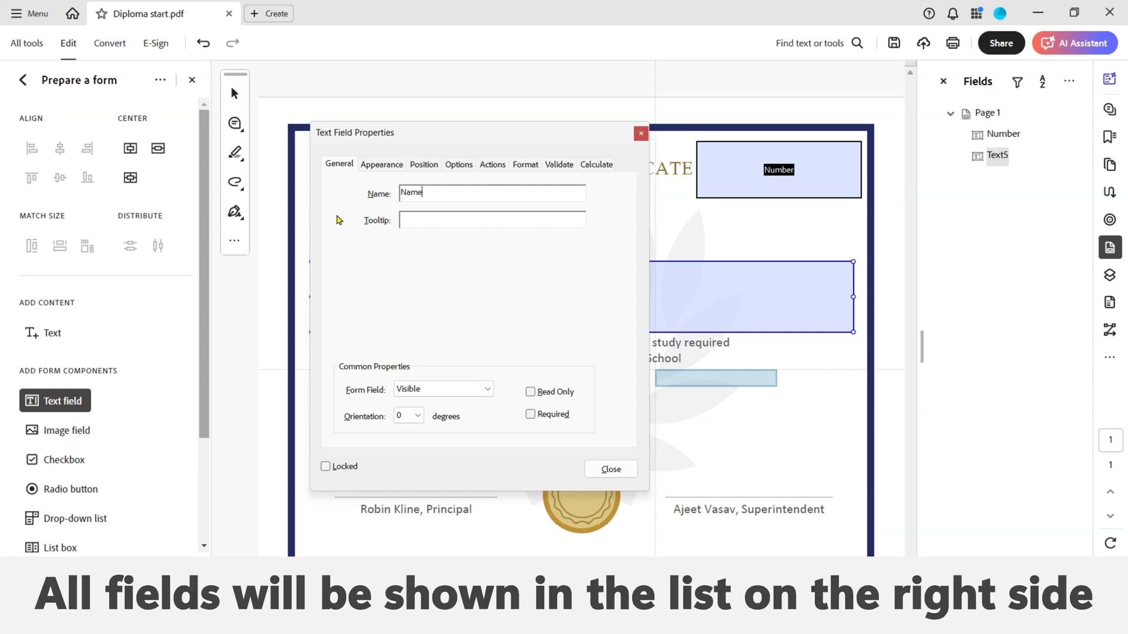
pyautogui.moveTo(398, 170)
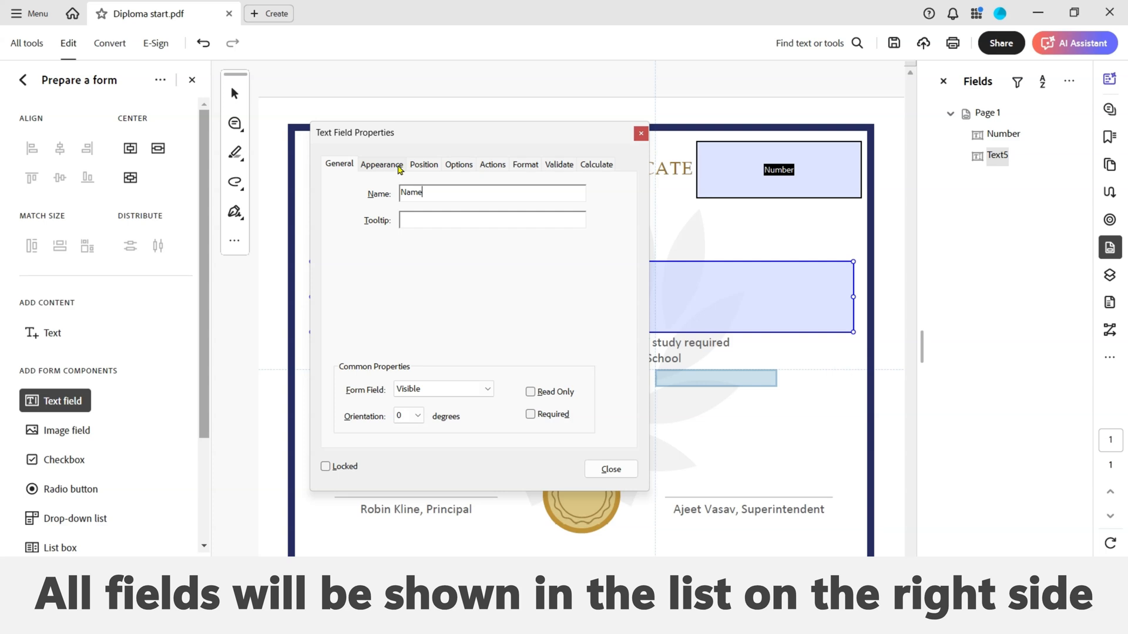
# Give the Name field auto font size, Helvetica Oblique font and multi-line text.
pyautogui.click(381, 164)
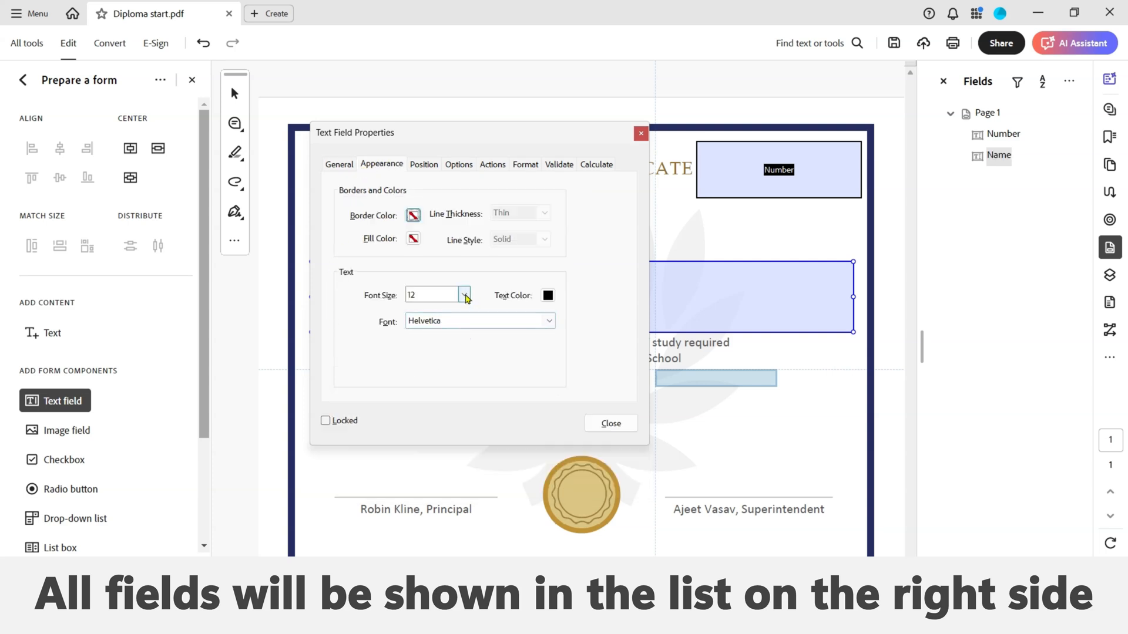
pyautogui.click(463, 295)
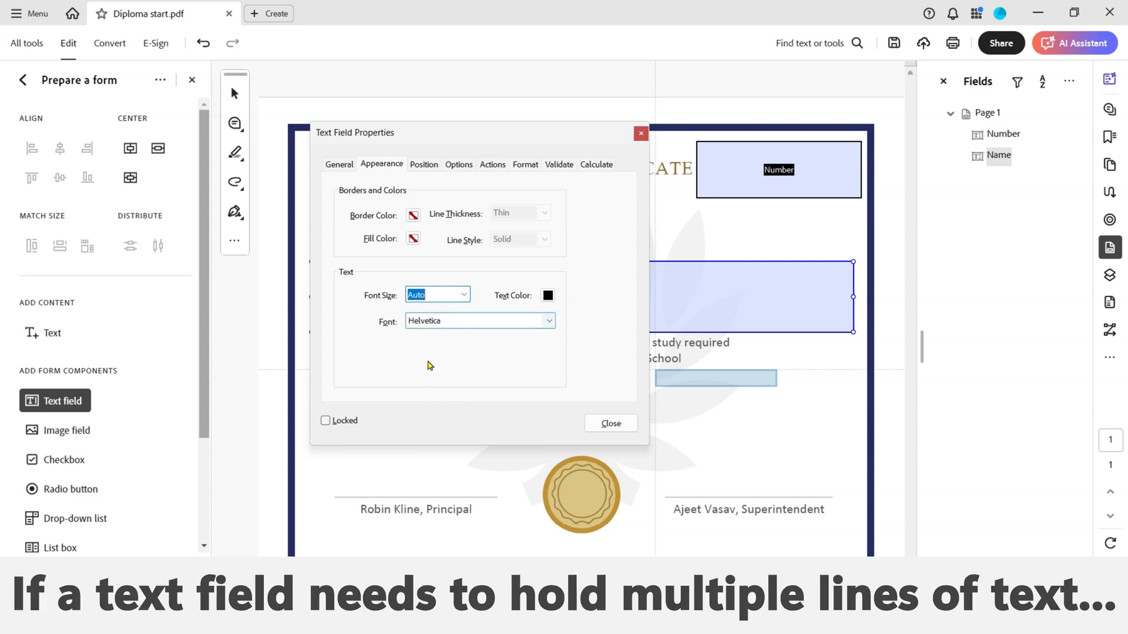
pyautogui.click(547, 321)
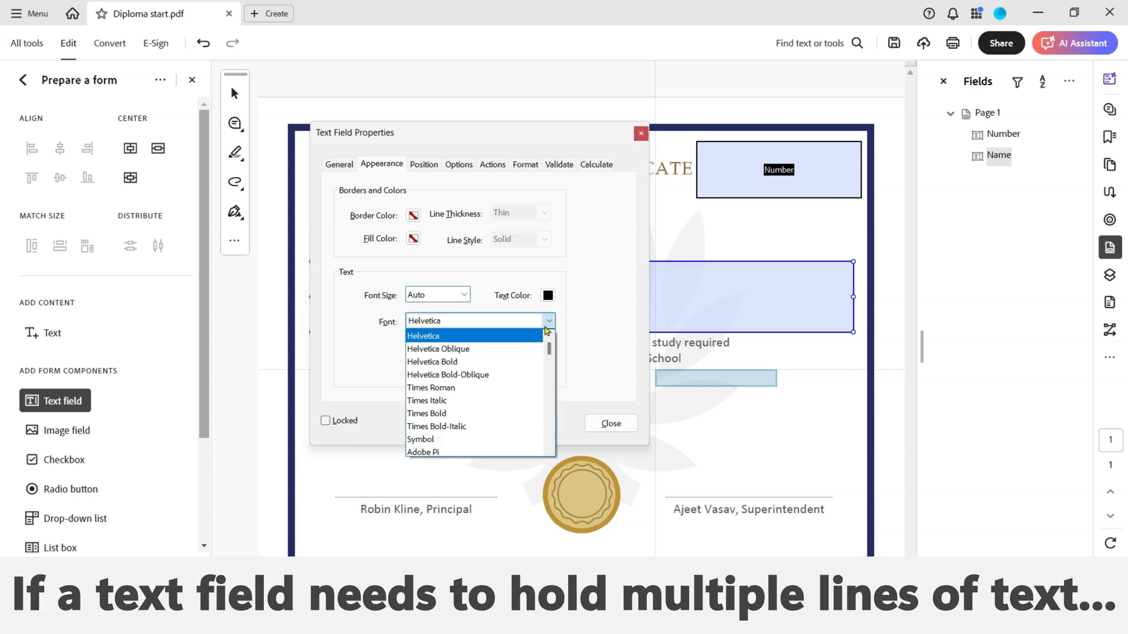
pyautogui.click(437, 349)
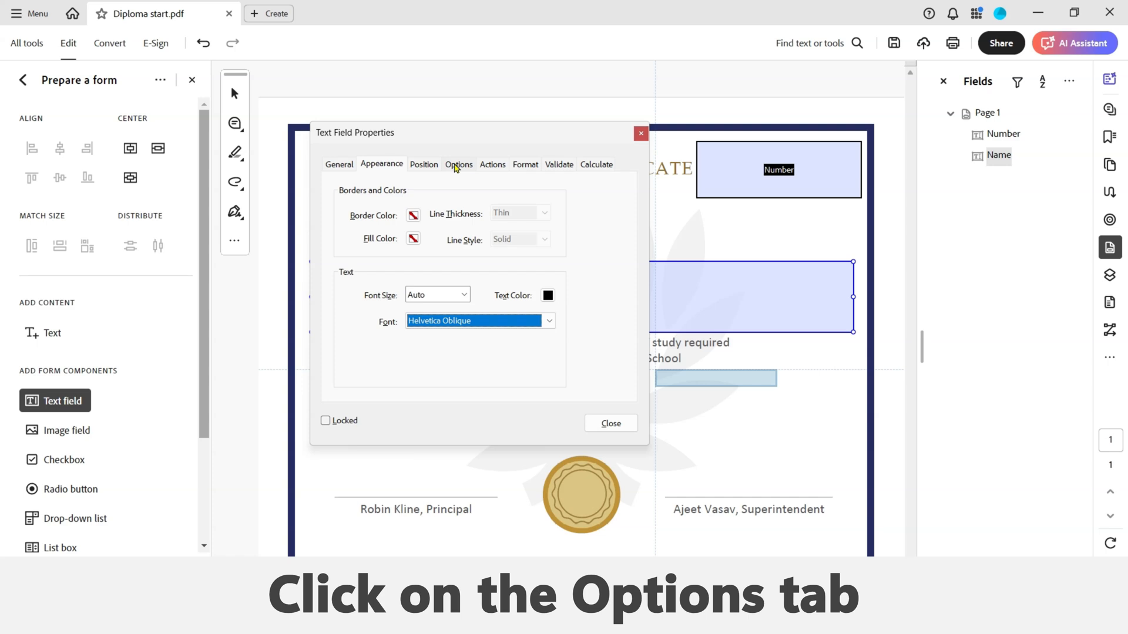
pyautogui.click(459, 165)
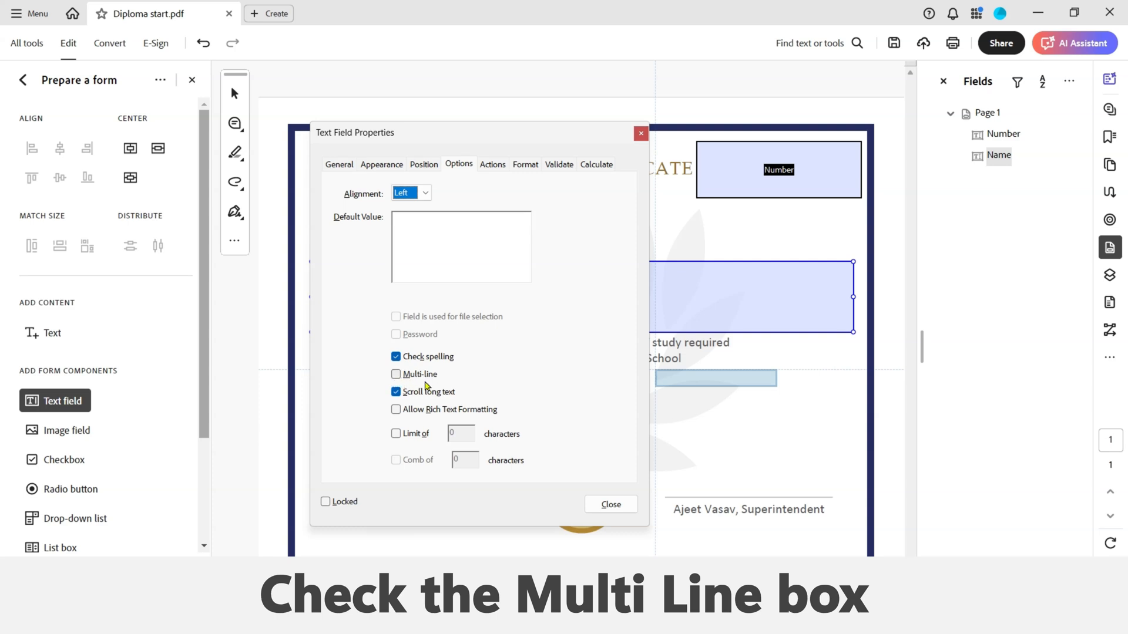
pyautogui.click(610, 504)
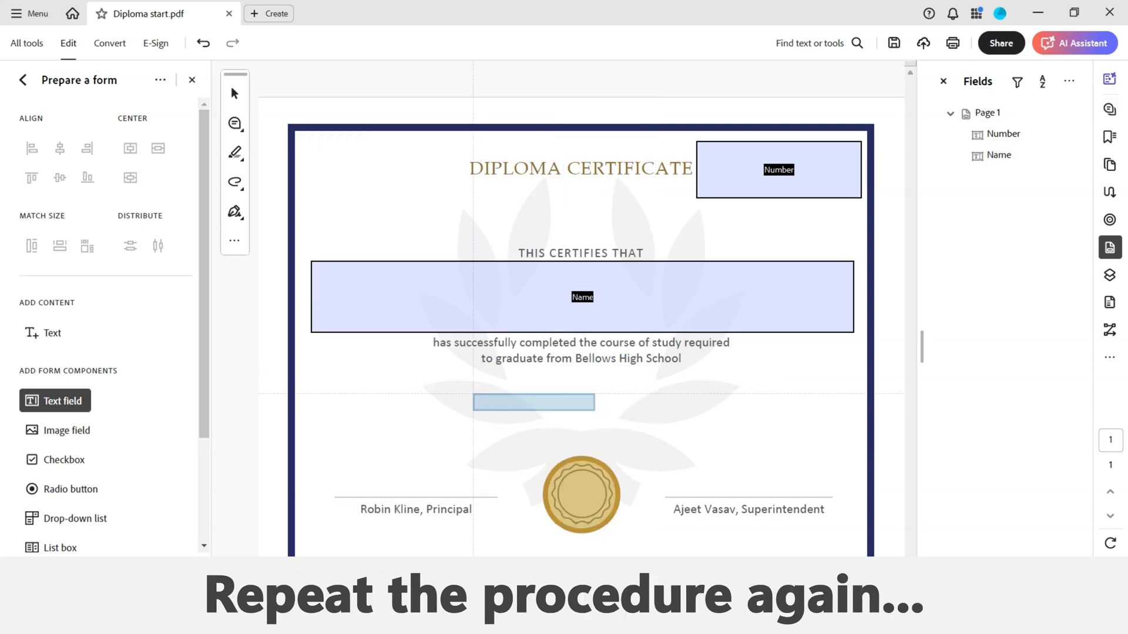
# Draw a text field below the course text and rename it Date.
pyautogui.moveTo(534, 403); pyautogui.dragTo(446, 396)
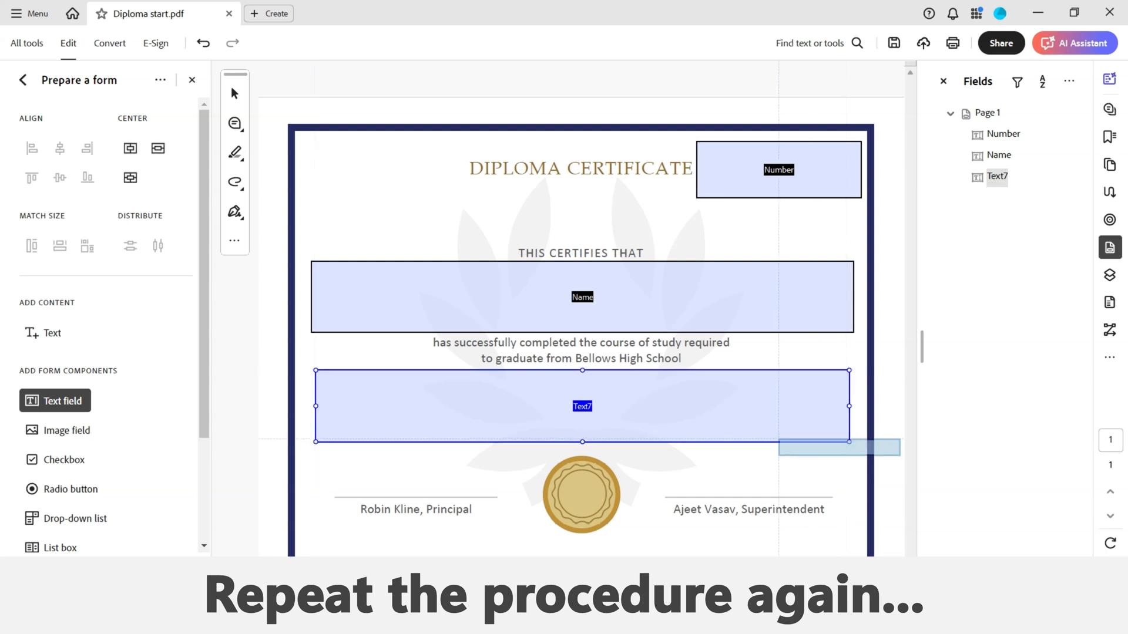
pyautogui.rightClick(581, 405)
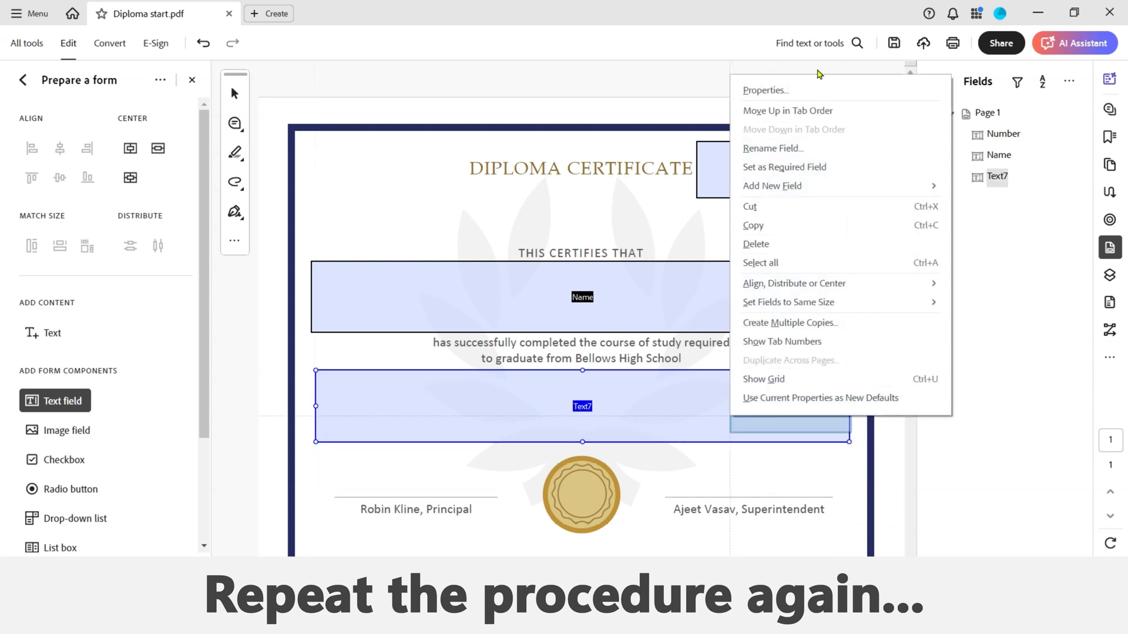
pyautogui.click(765, 90)
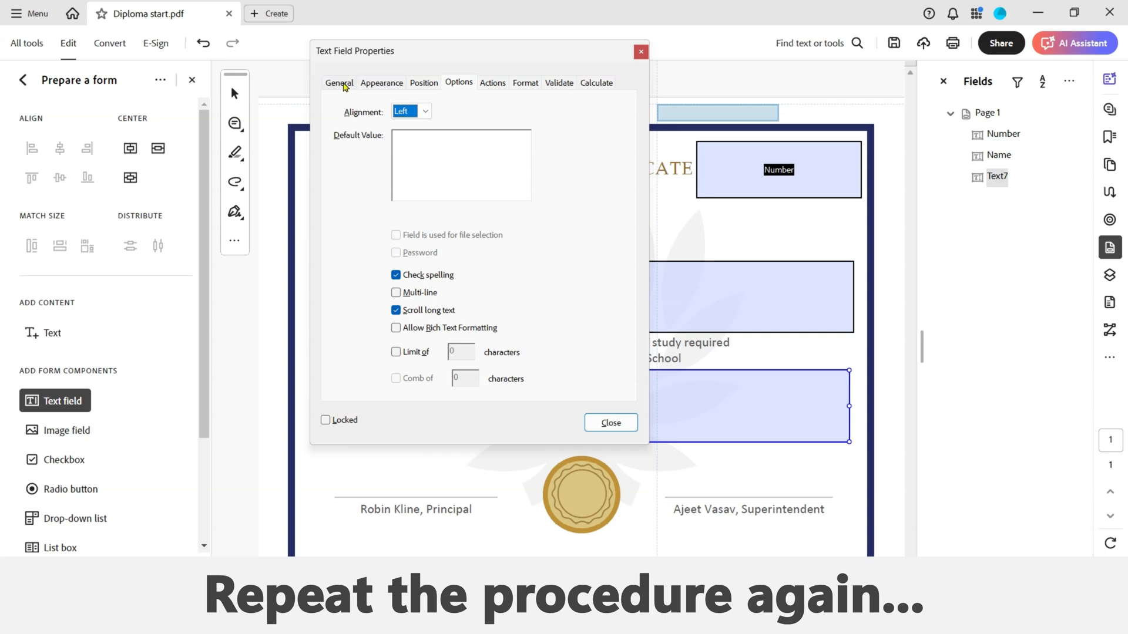
pyautogui.click(339, 82)
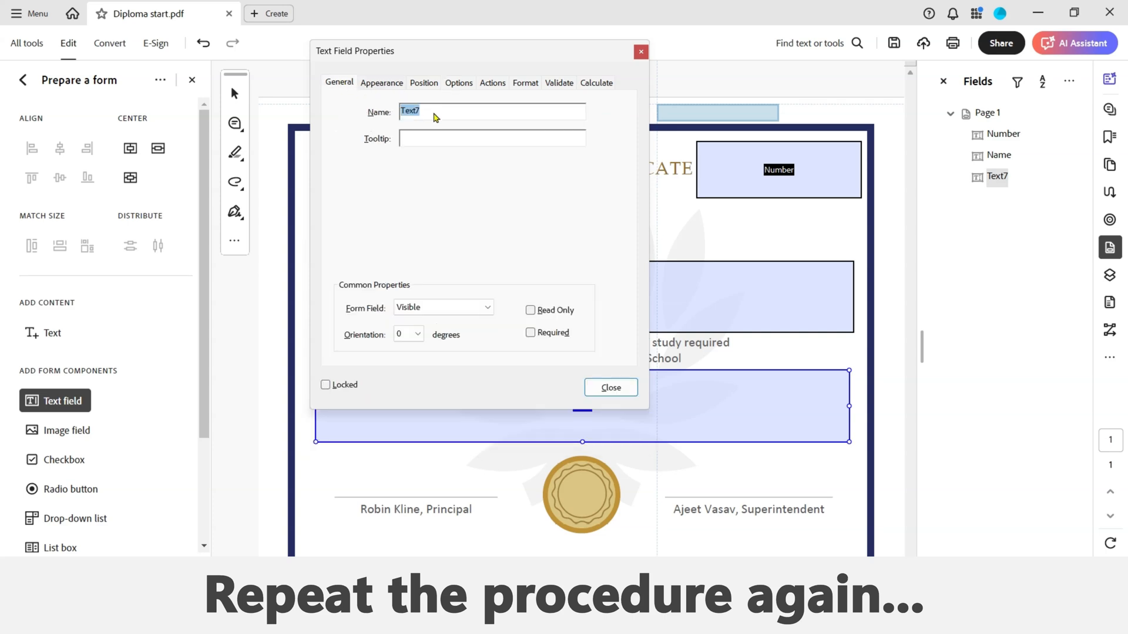
pyautogui.write('d')
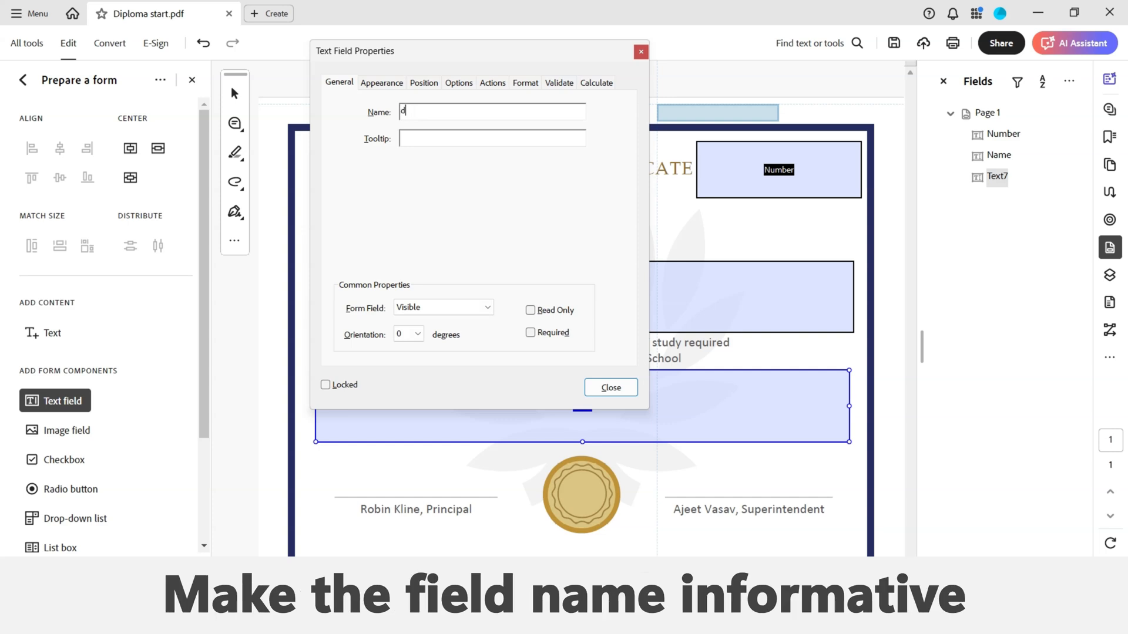
pyautogui.write('Date')
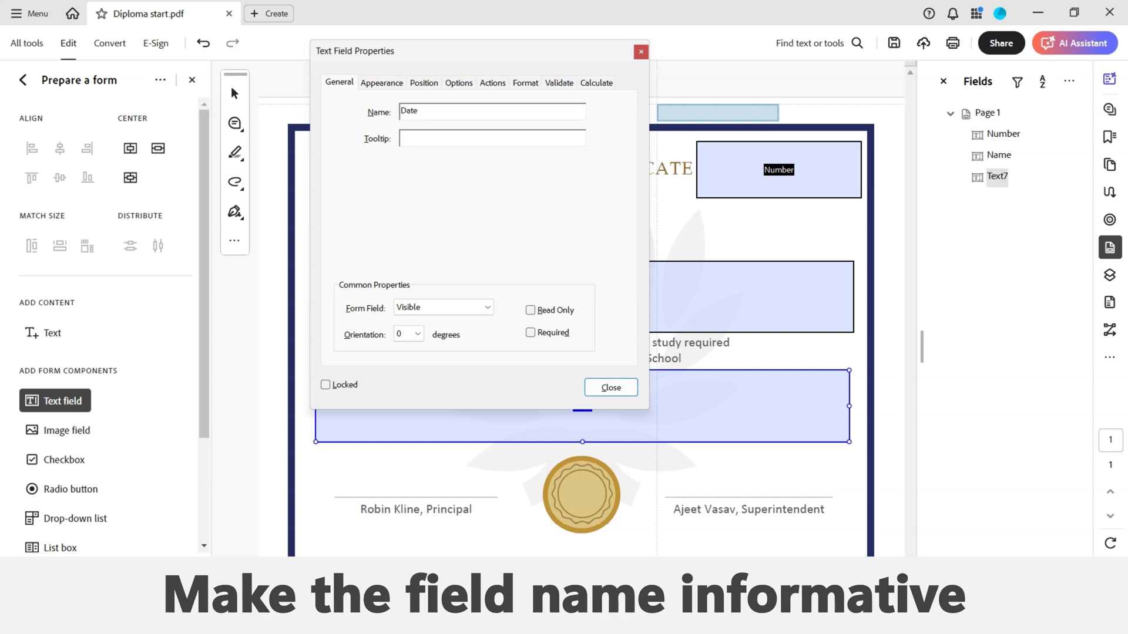
pyautogui.moveTo(372, 190)
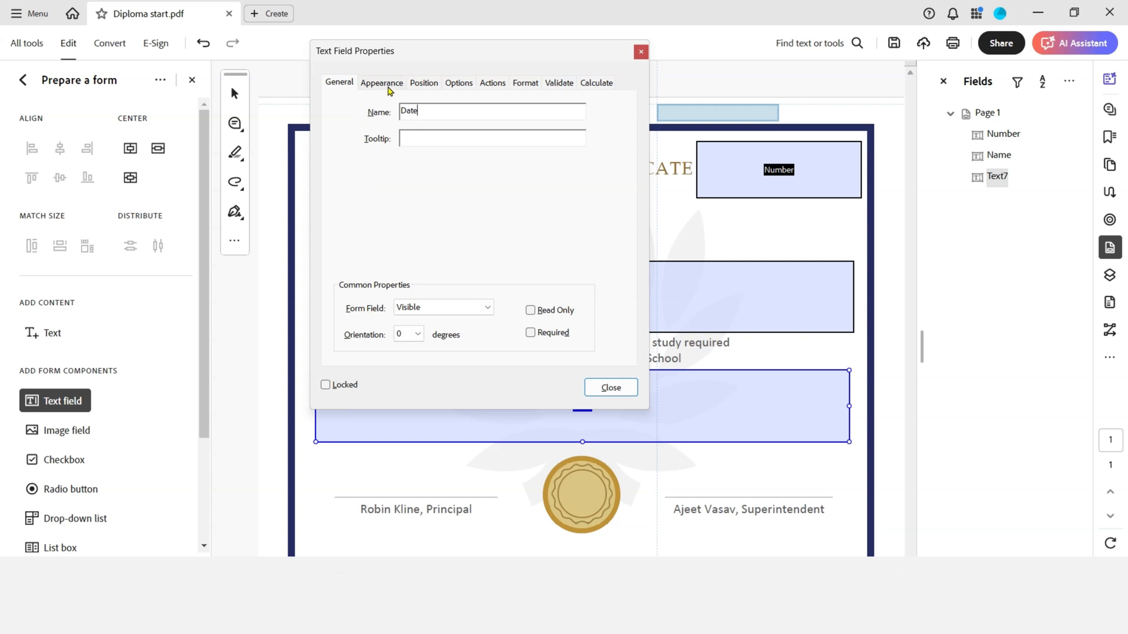
# Give the Date field auto font size, Helvetica Oblique, centered alignment, and close its properties.
pyautogui.click(382, 82)
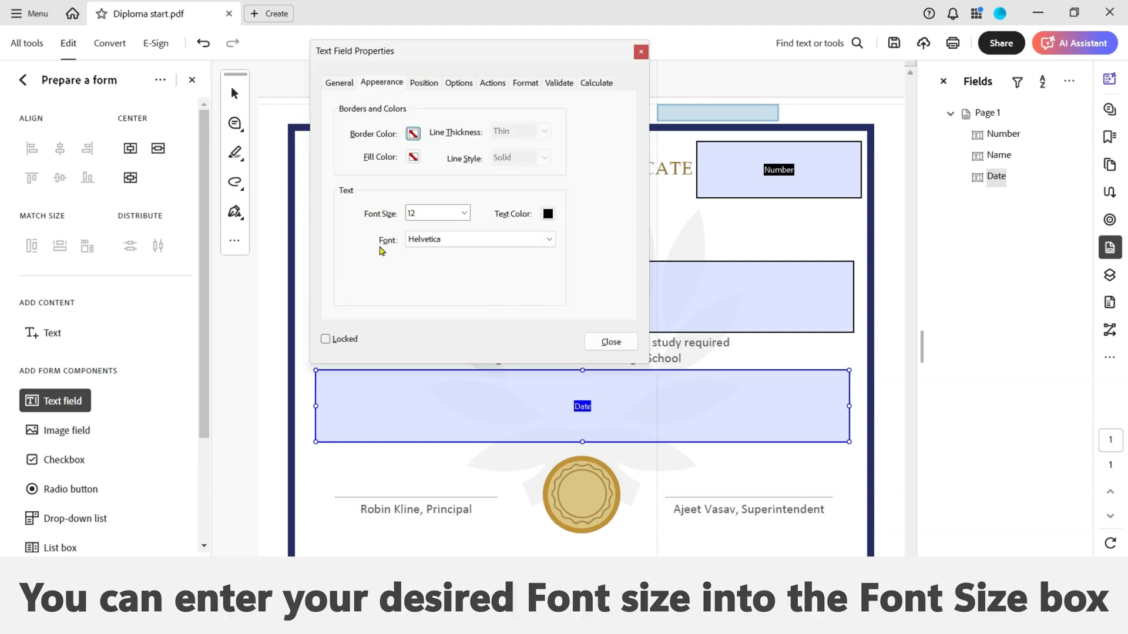
pyautogui.click(463, 213)
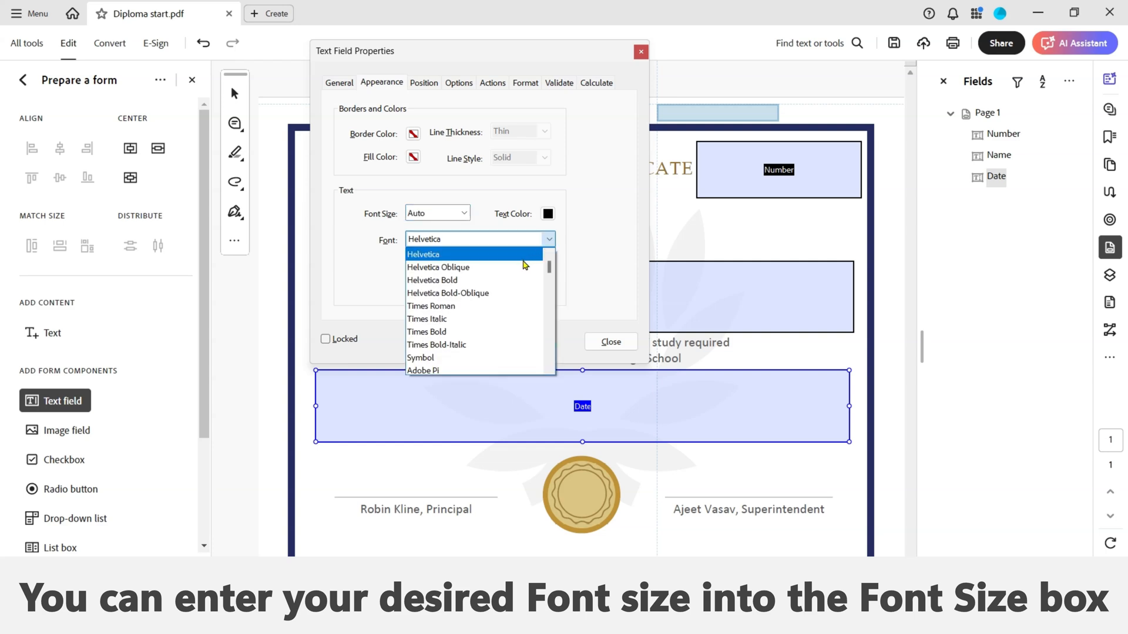
pyautogui.click(438, 267)
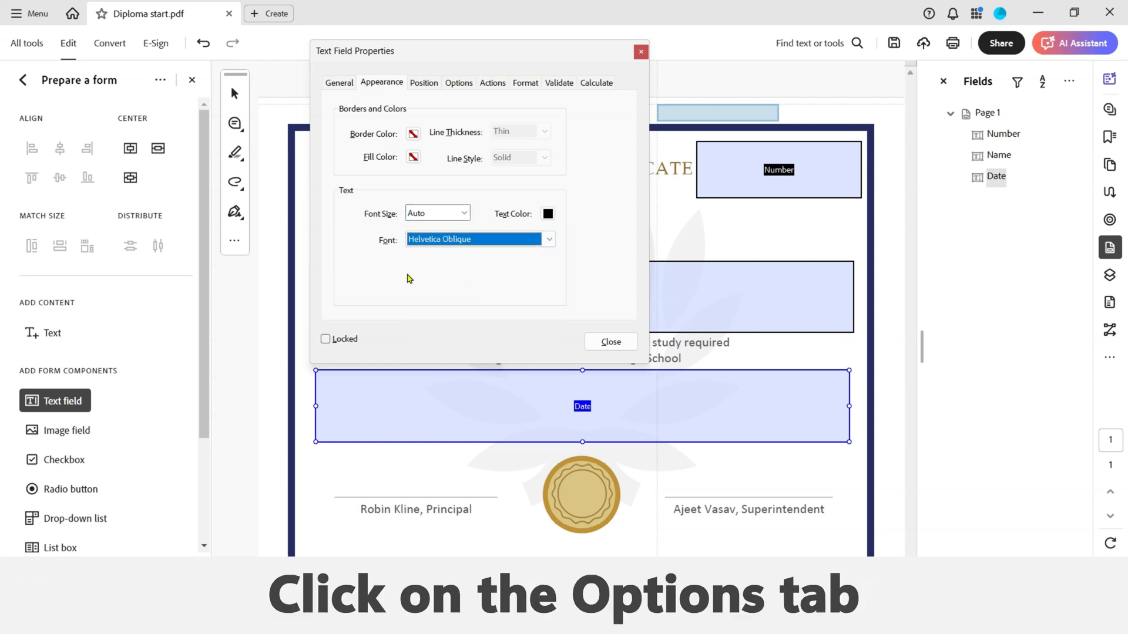
pyautogui.click(459, 83)
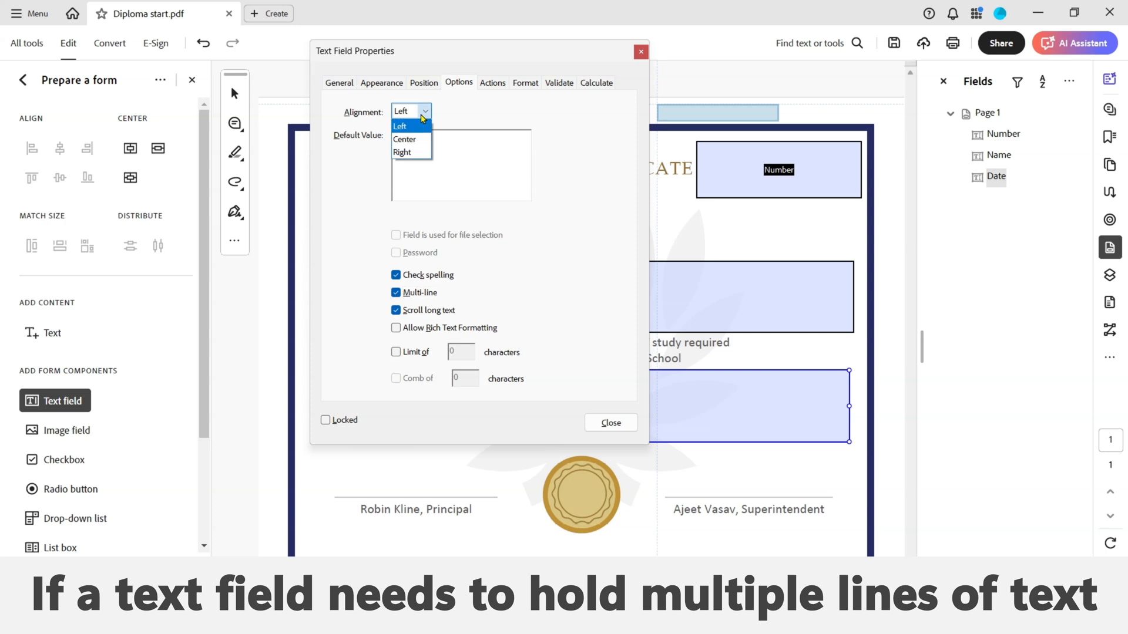
pyautogui.click(404, 138)
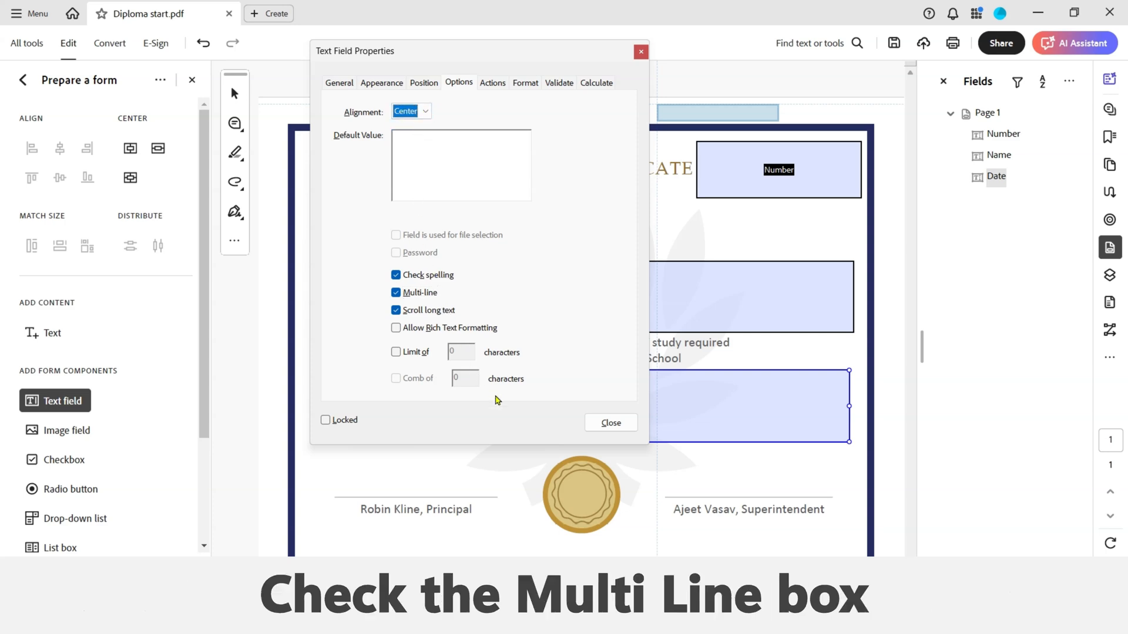
pyautogui.moveTo(609, 421)
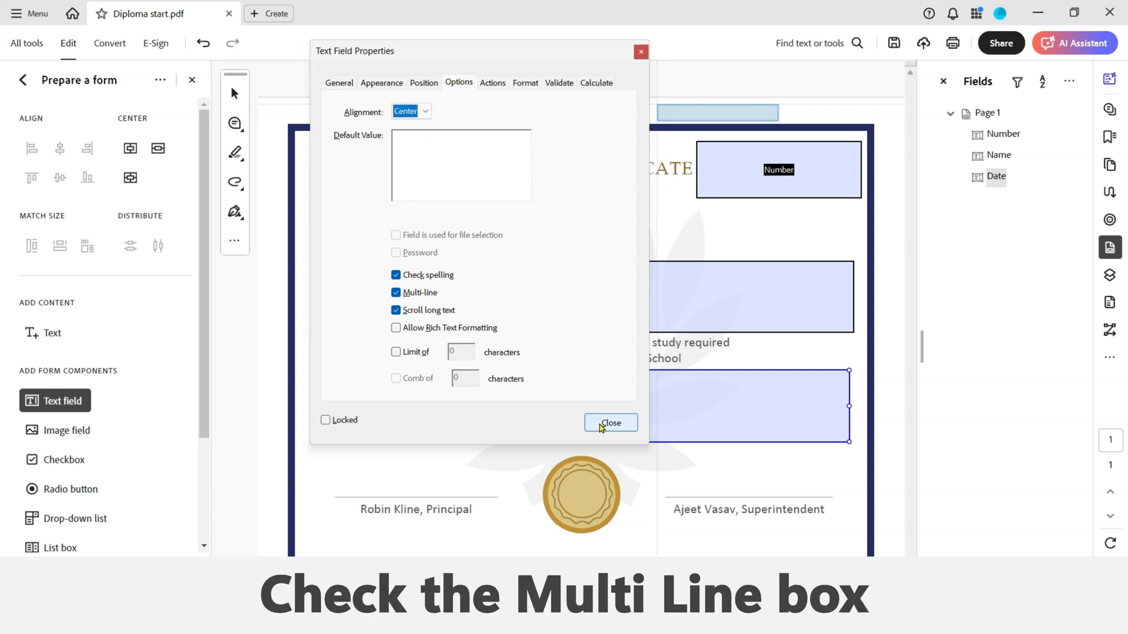
pyautogui.click(610, 422)
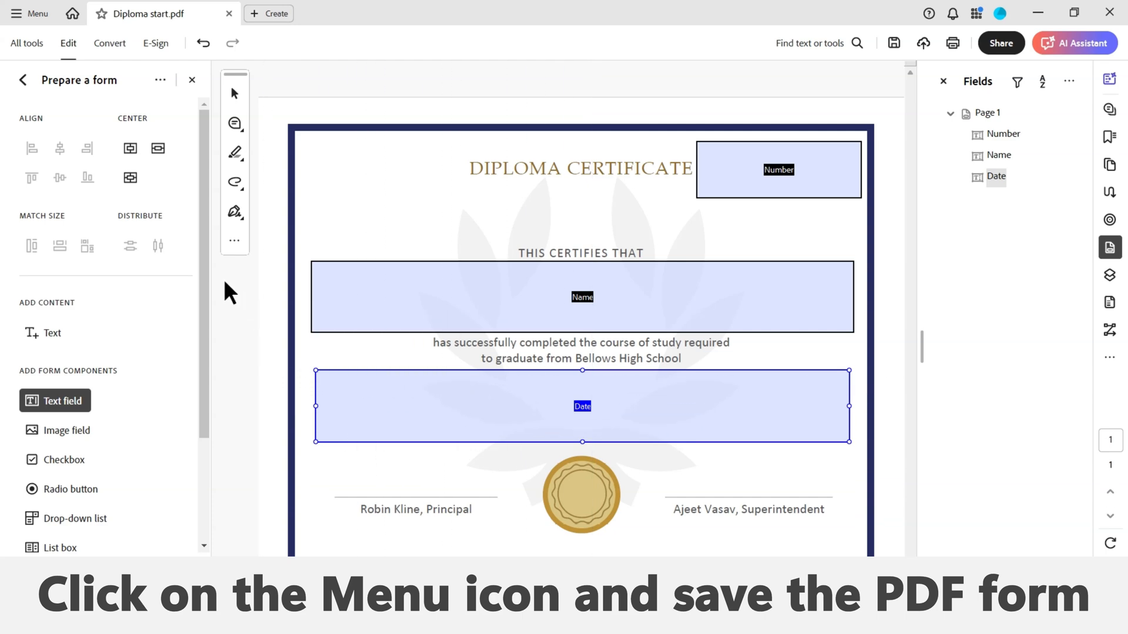
# Leave form editing and test the fields with John, 345 and a 10/10/ date.
pyautogui.click(33, 13)
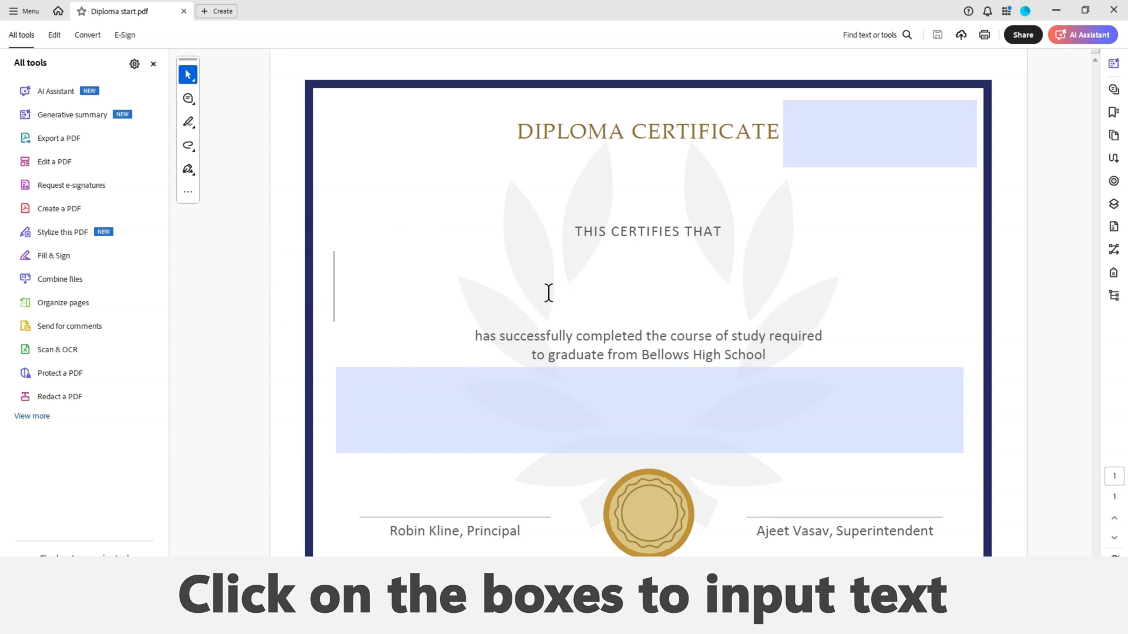
pyautogui.write('John Smith')
pyautogui.click(879, 132)
pyautogui.write('12')
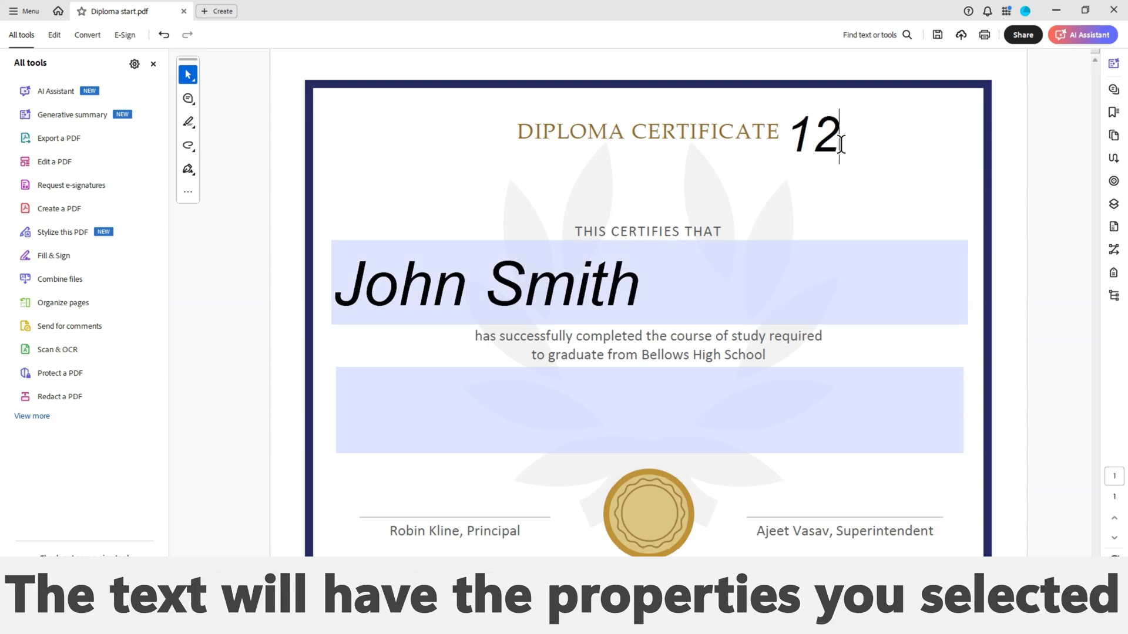
pyautogui.write('345')
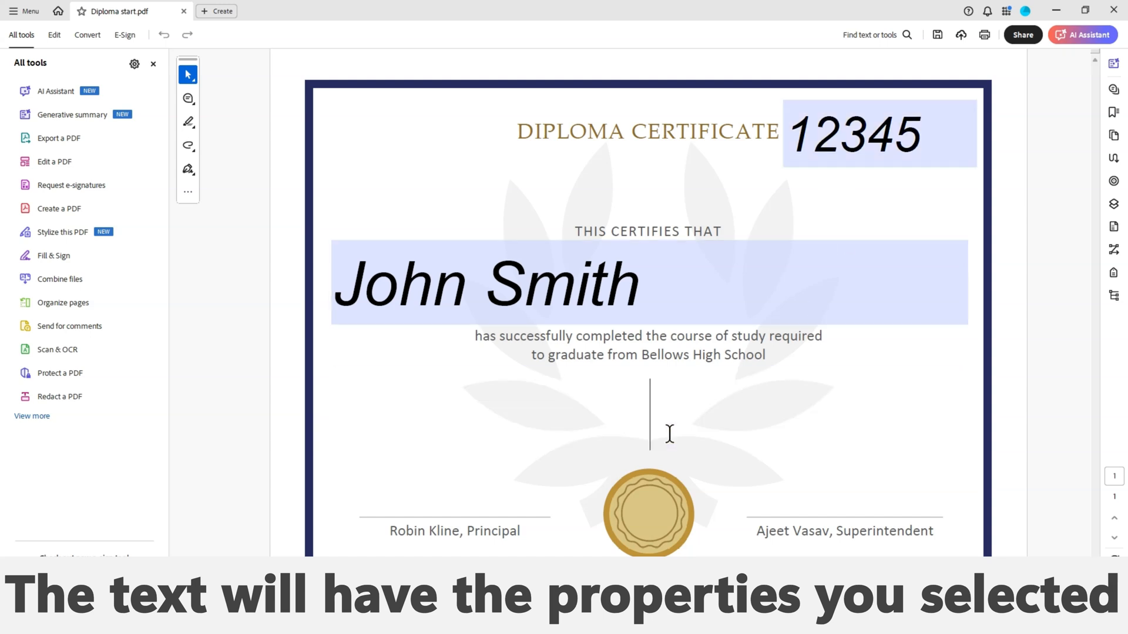
pyautogui.write('10/10/')
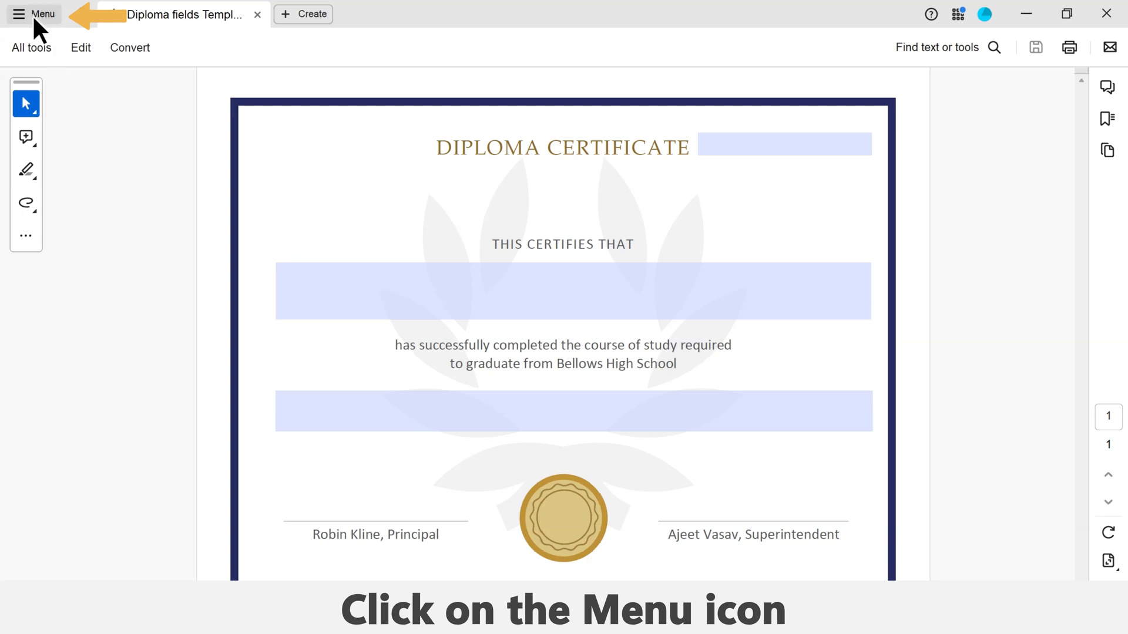
# Launch the AutoMailMerge plug-in from Menu > Plugins > Mail Merge.
pyautogui.click(19, 14)
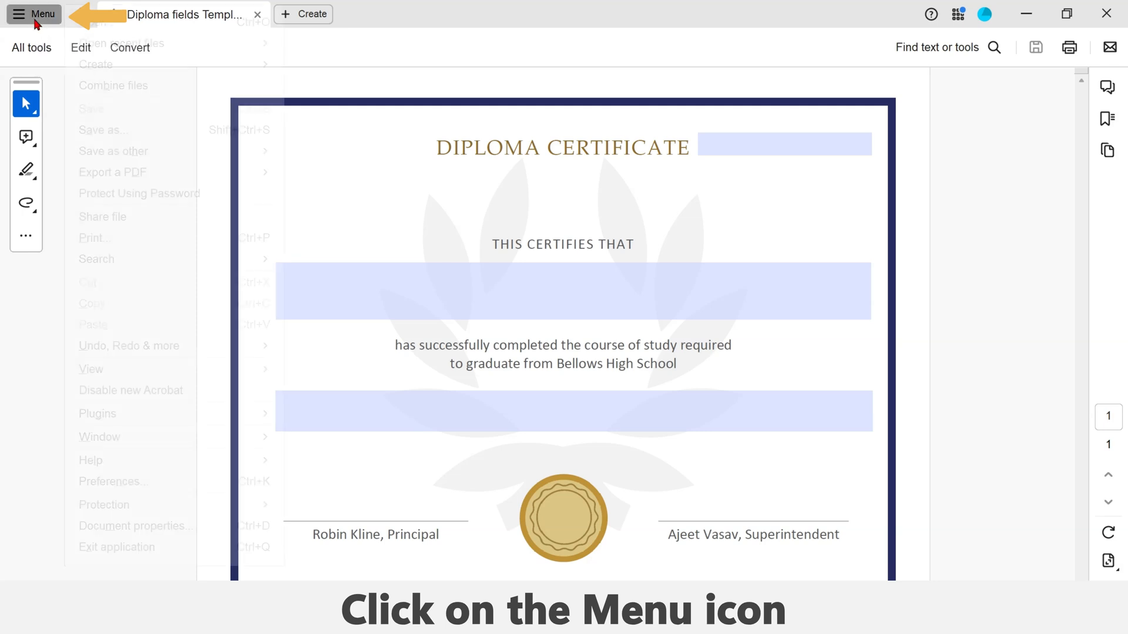
pyautogui.click(34, 14)
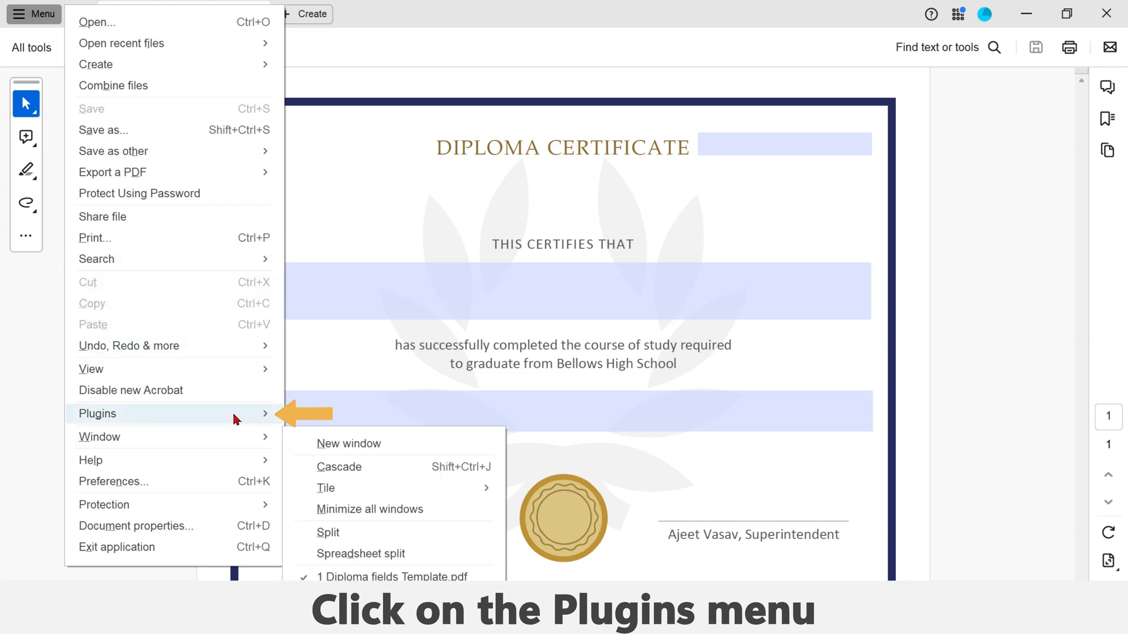
pyautogui.click(97, 413)
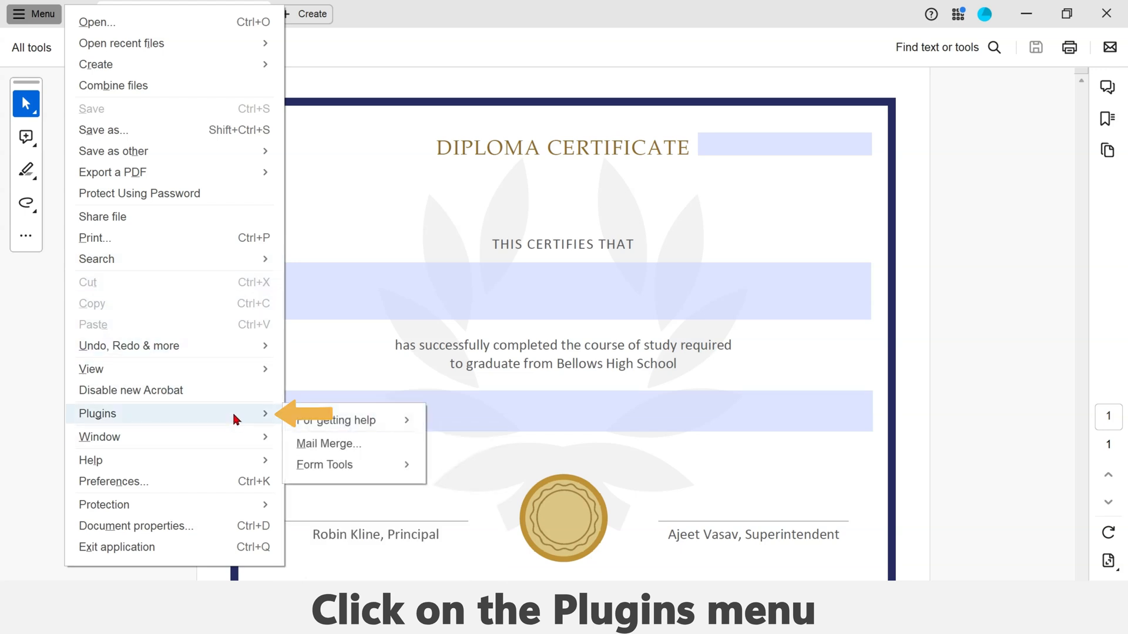
pyautogui.moveTo(329, 444)
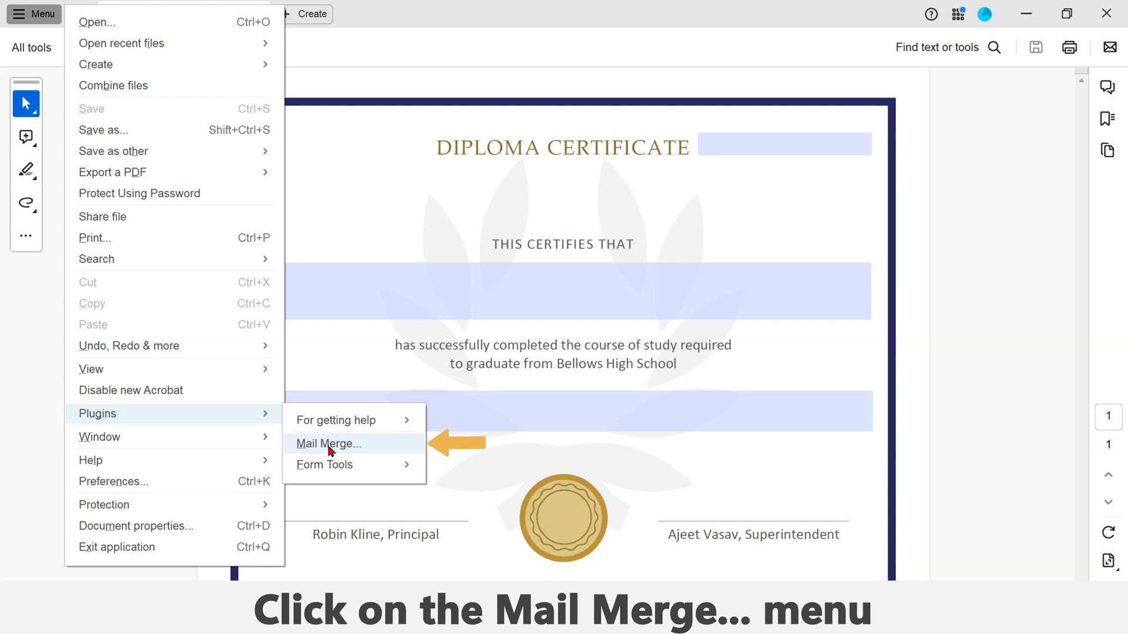
pyautogui.click(328, 444)
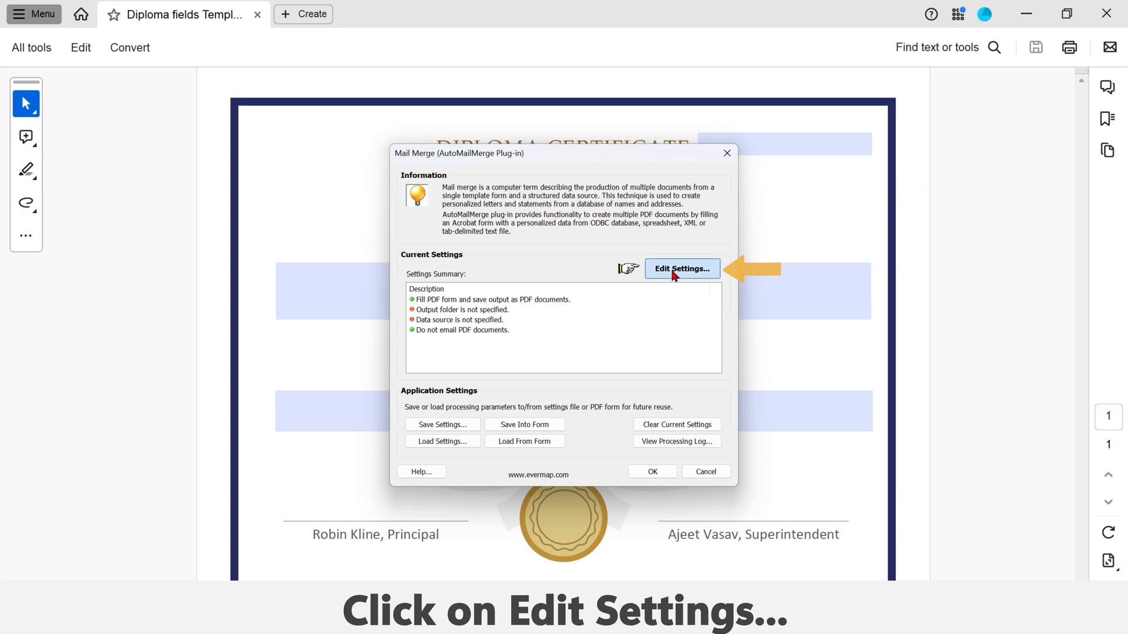
# Edit the merge settings and choose Microsoft Excel Worksheet as the data source type.
pyautogui.click(680, 268)
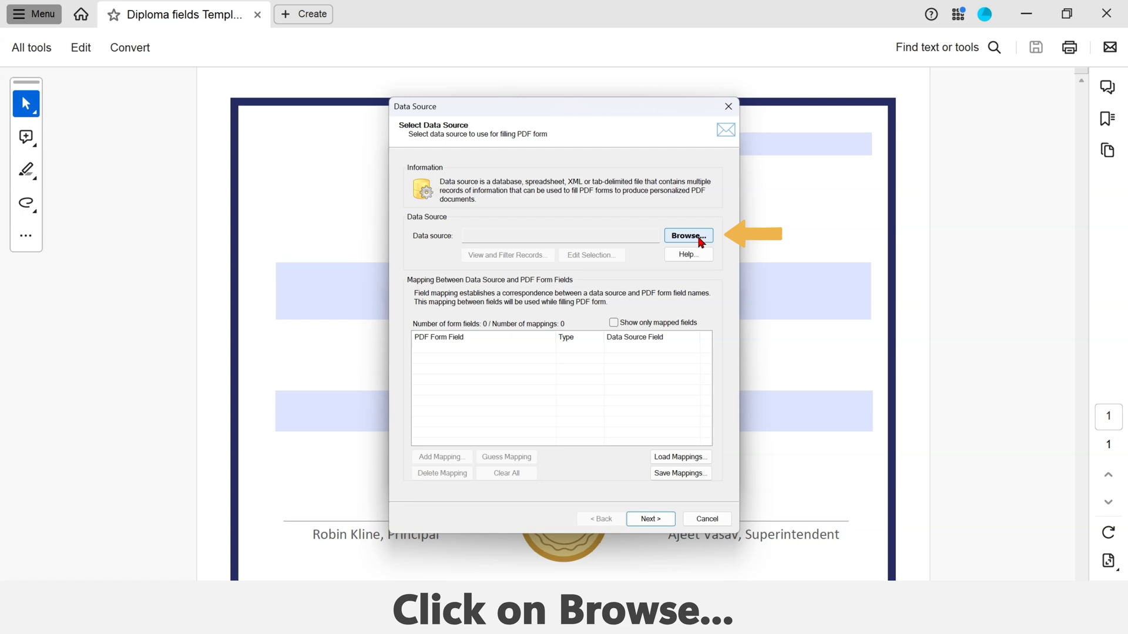
pyautogui.click(687, 237)
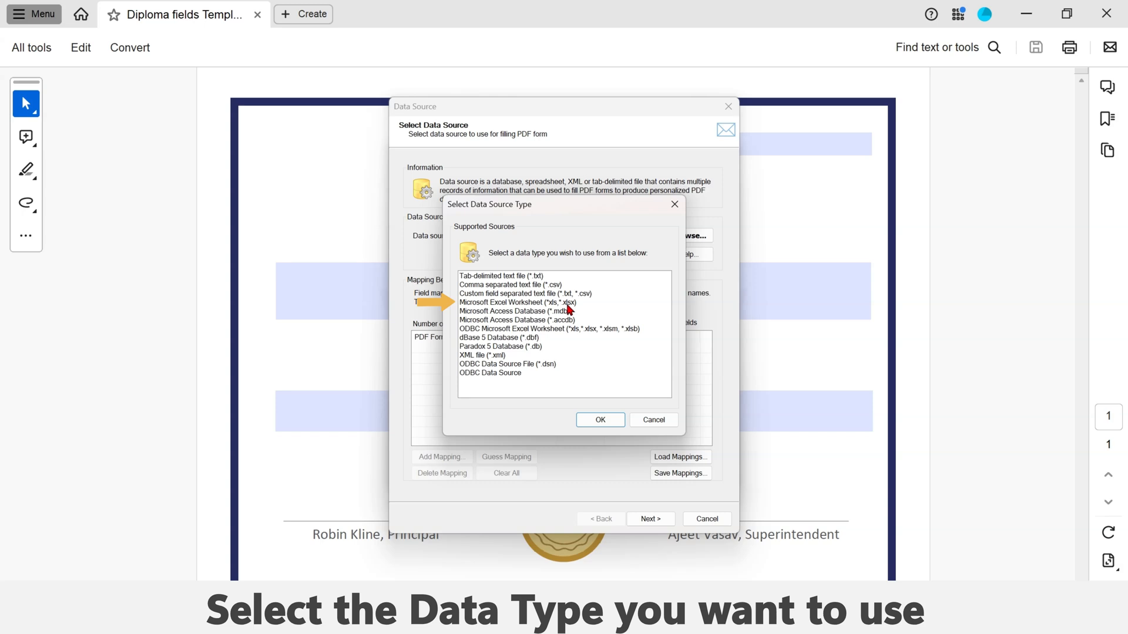
pyautogui.click(525, 302)
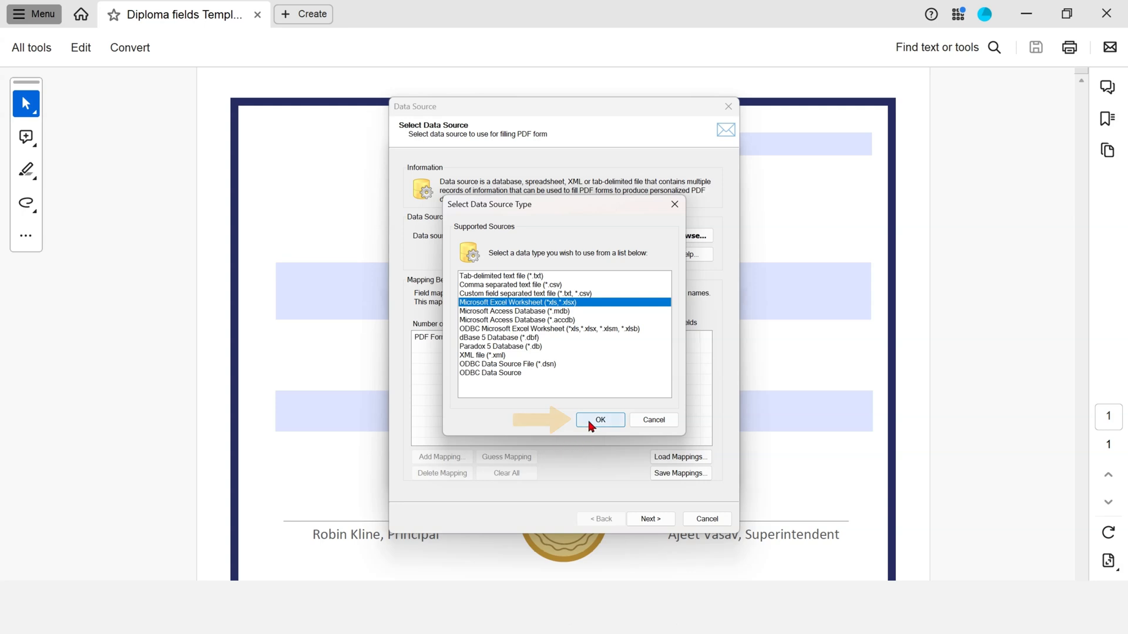
pyautogui.click(600, 419)
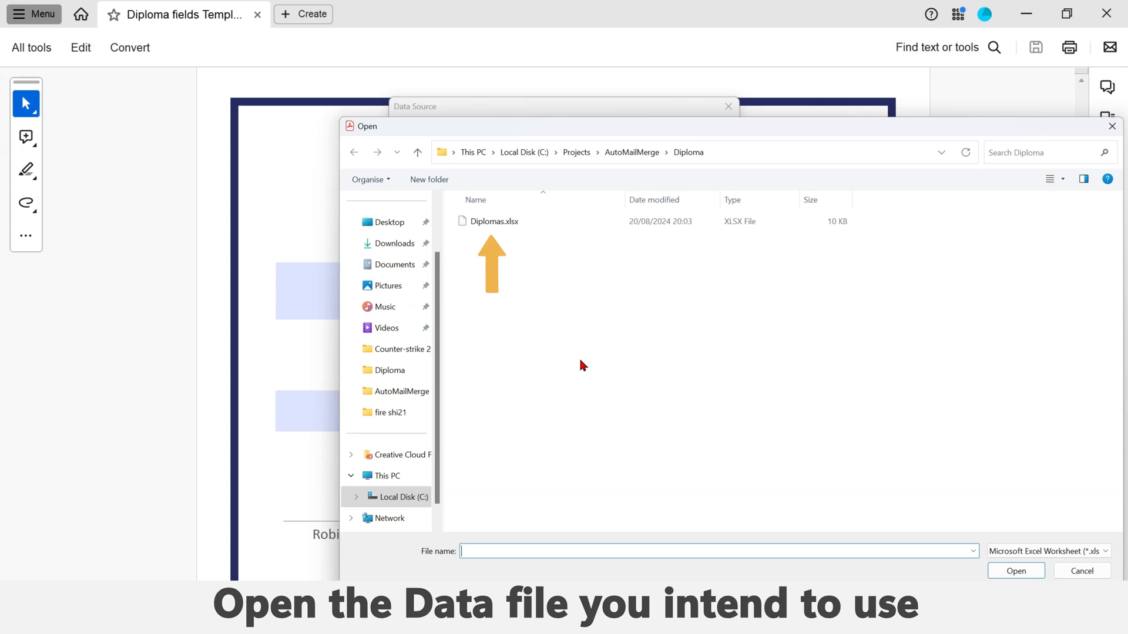
# Load Diplomas.xlsx and confirm Sheet1 as the data sheet.
pyautogui.click(494, 221)
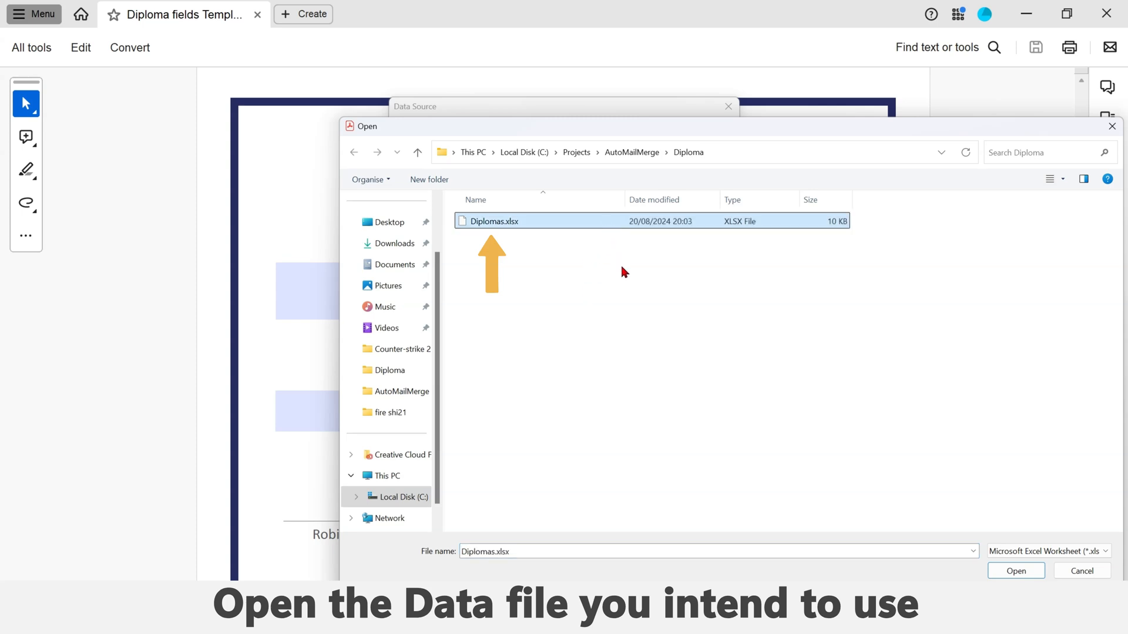
pyautogui.moveTo(942, 540)
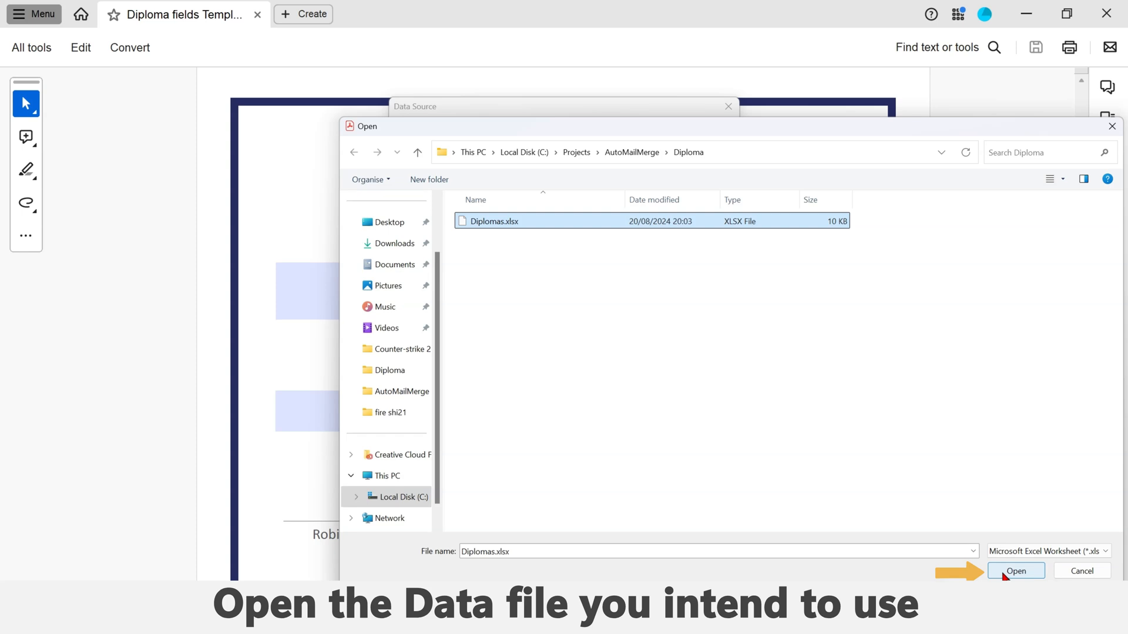
pyautogui.click(1015, 570)
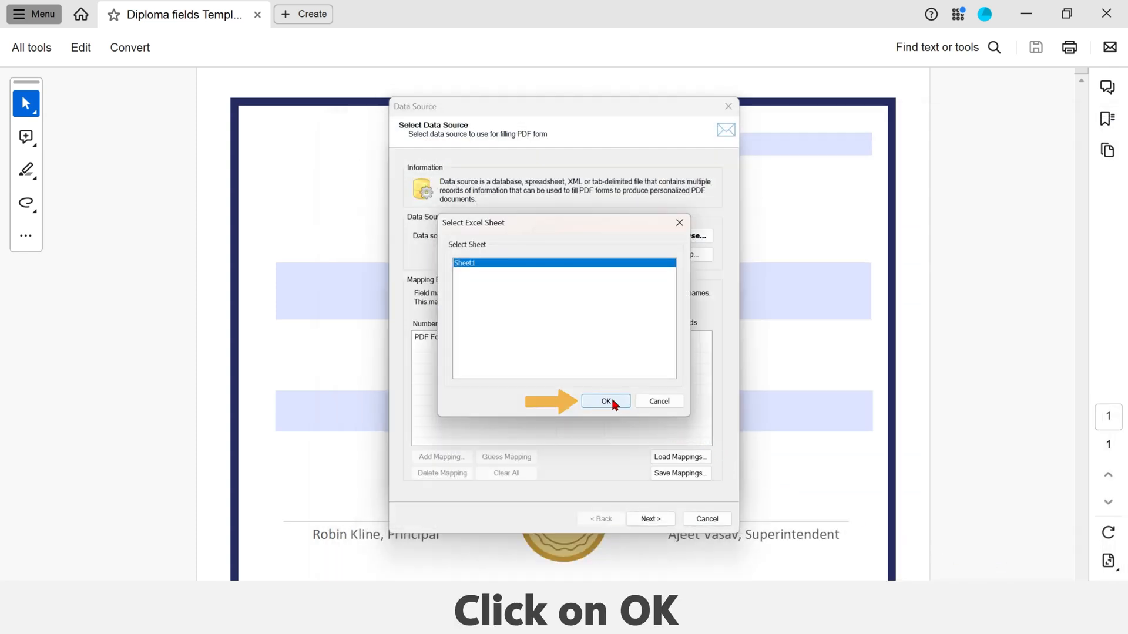
pyautogui.click(604, 400)
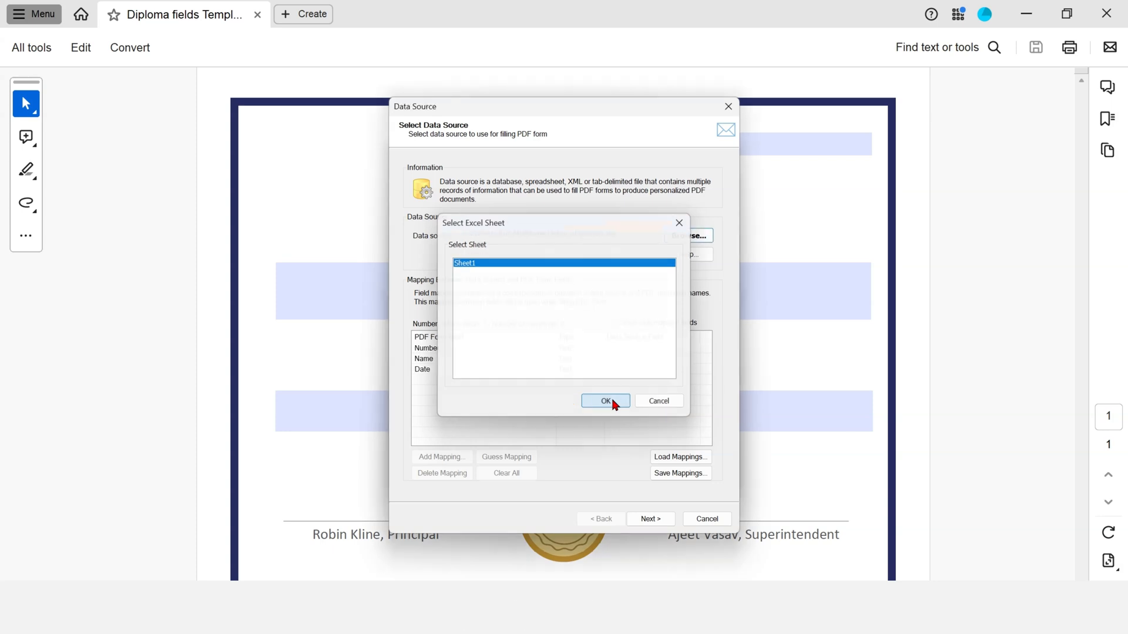
pyautogui.click(604, 401)
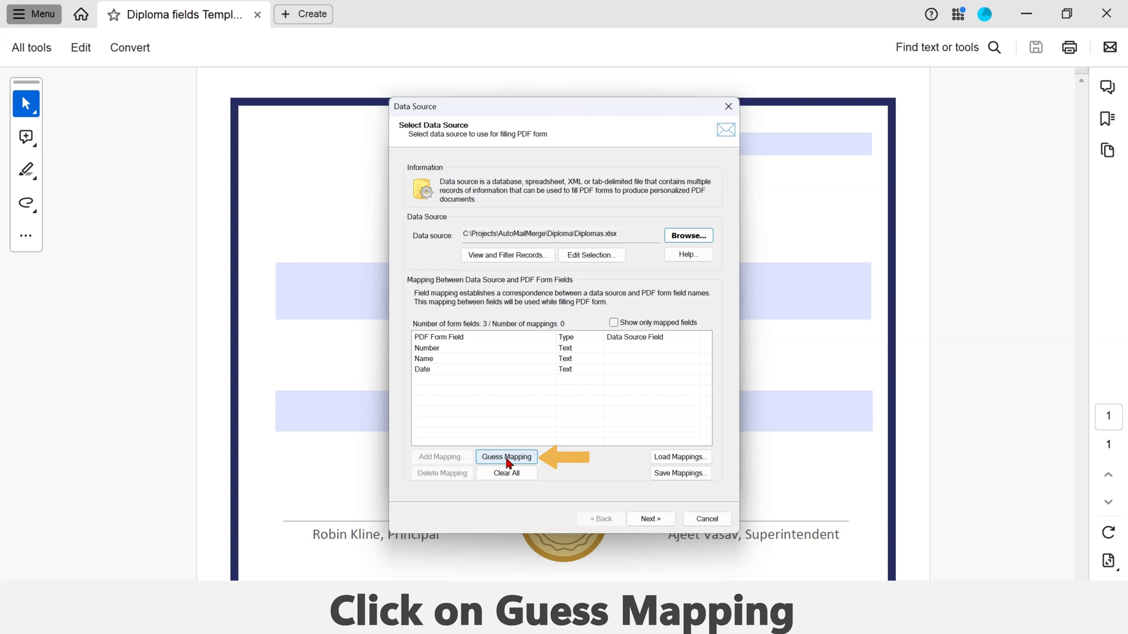
# Guess-map Number, Name and Date to the spreadsheet columns and advance to Output Files.
pyautogui.click(506, 457)
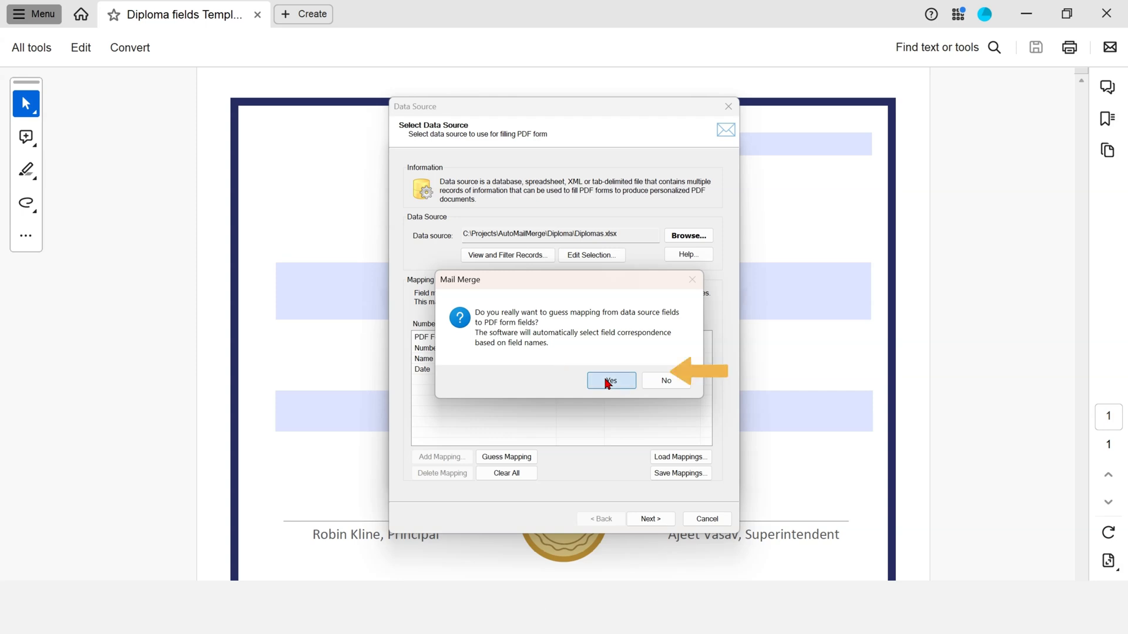
pyautogui.click(611, 380)
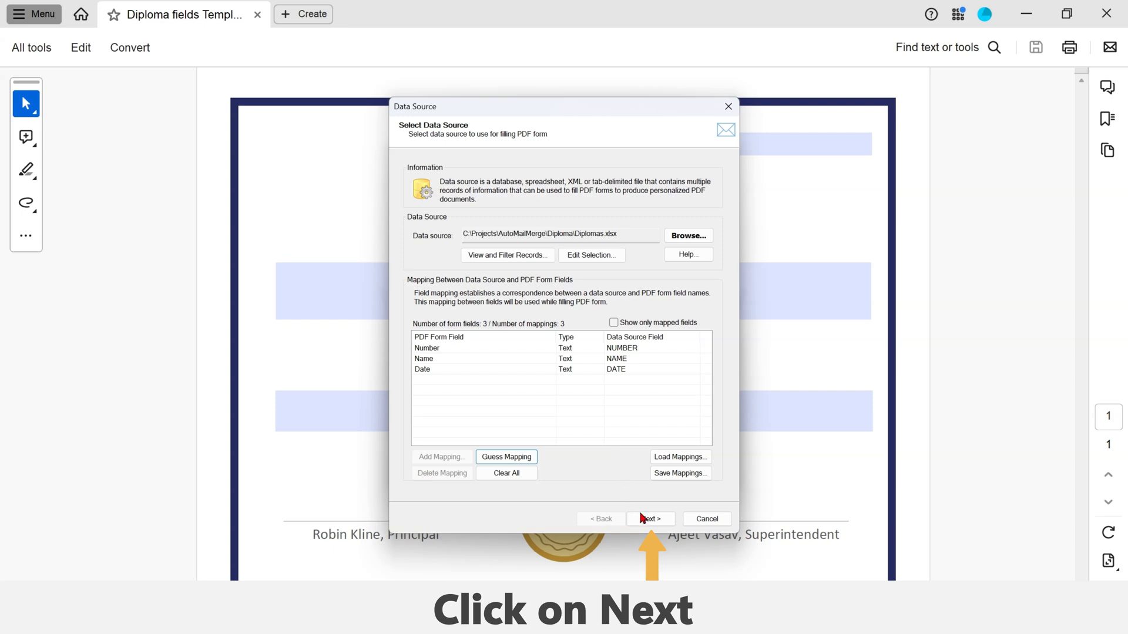
pyautogui.click(649, 518)
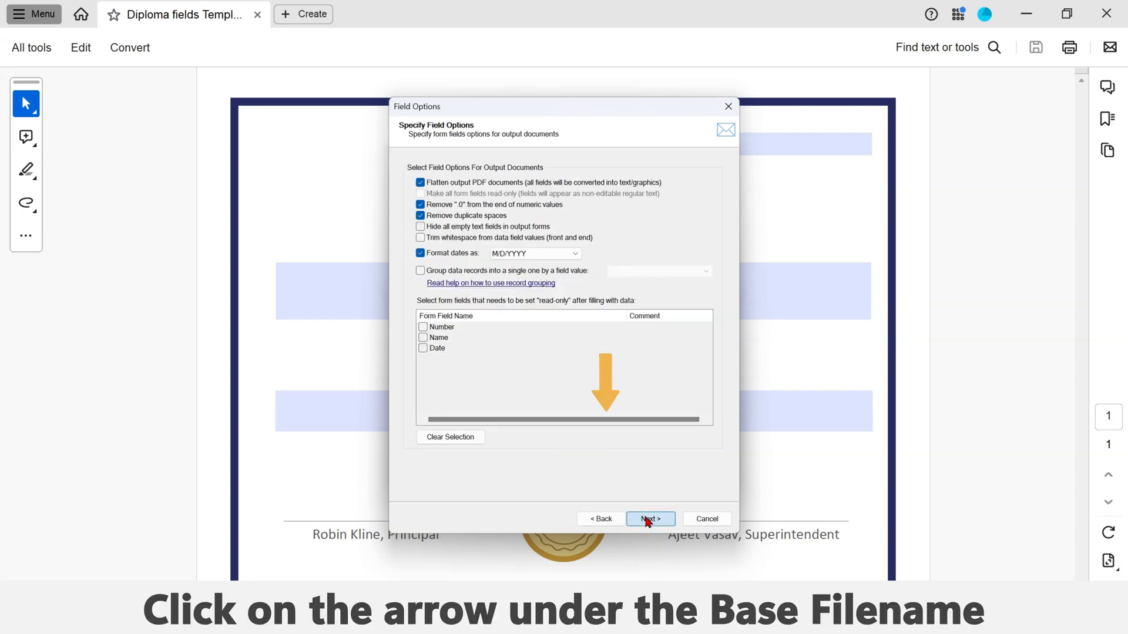
pyautogui.click(650, 518)
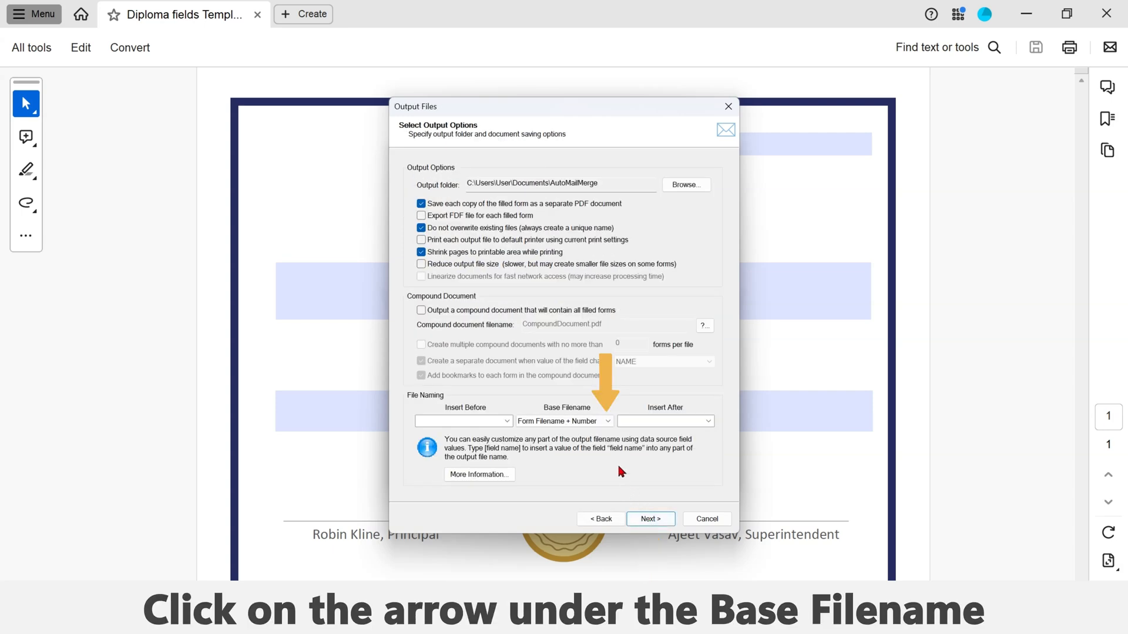
# Set Base Filename to Nothing and Insert Before to [NAME].
pyautogui.click(607, 421)
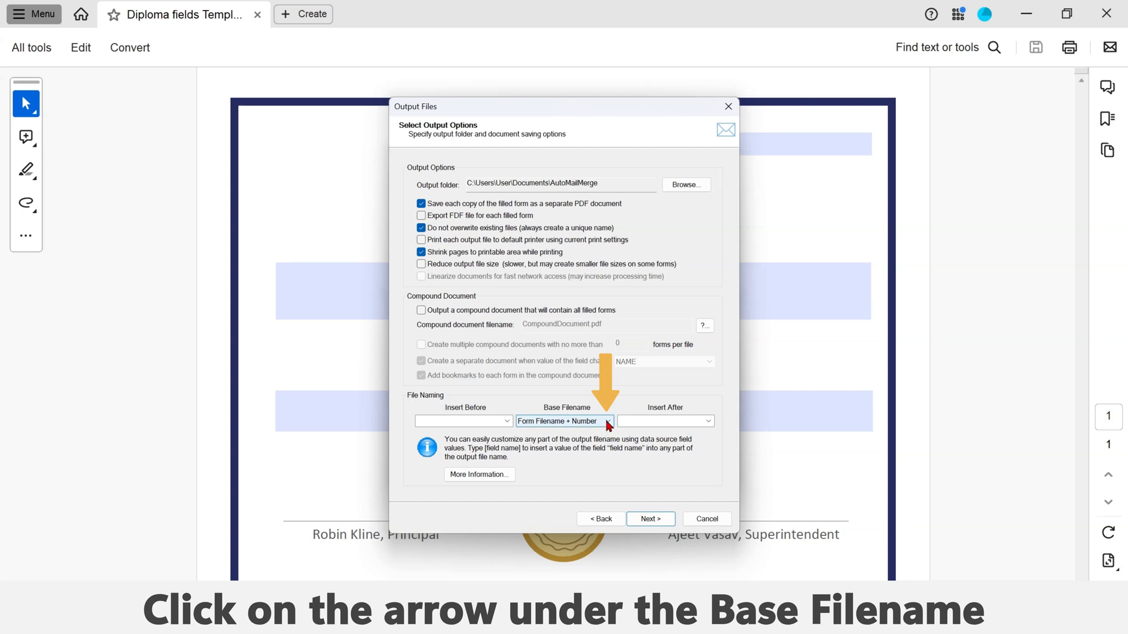
pyautogui.click(610, 421)
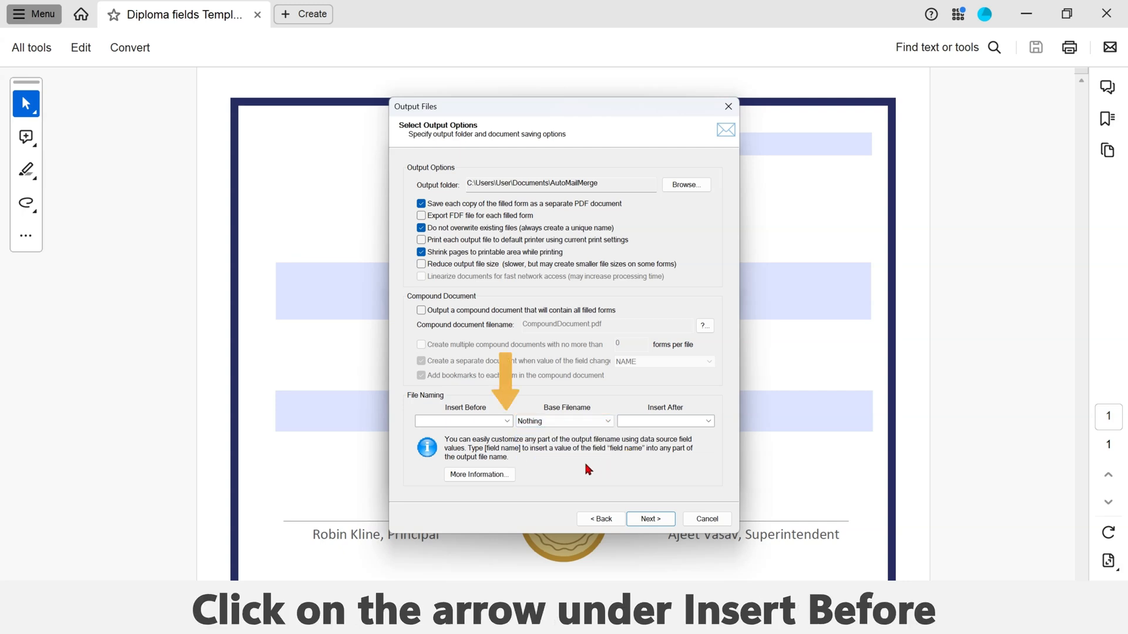
pyautogui.click(506, 420)
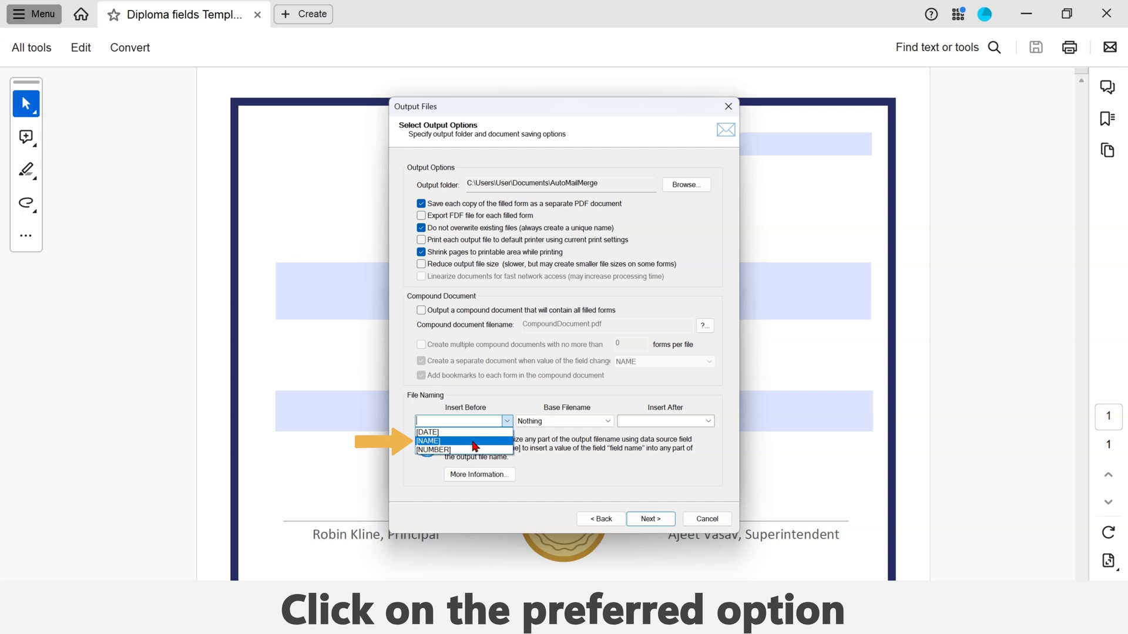
pyautogui.click(427, 441)
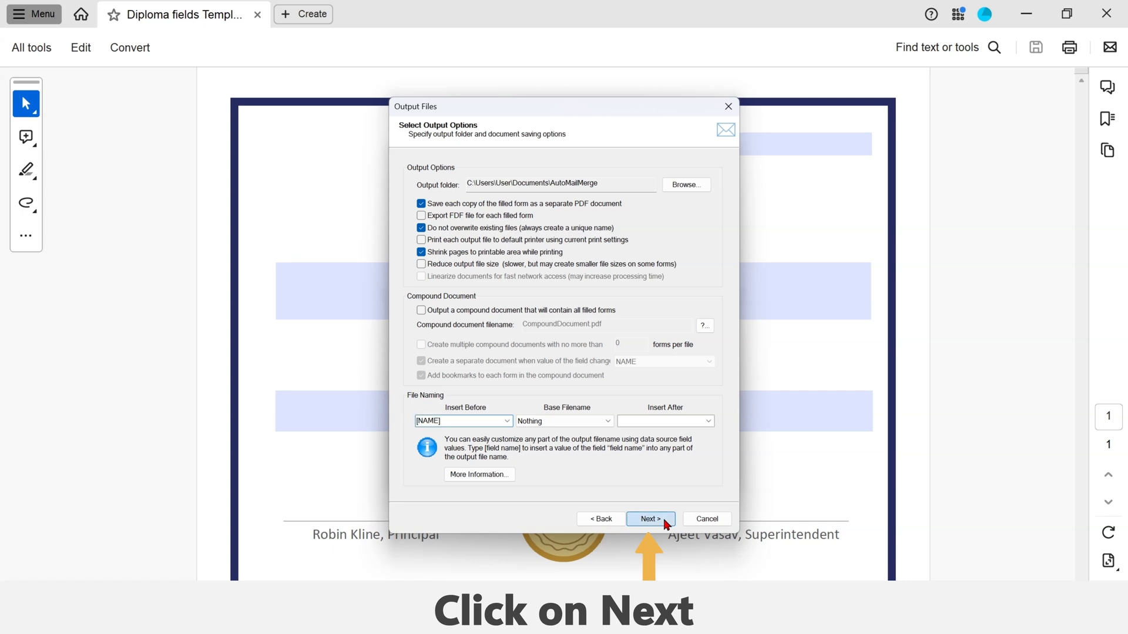
# Accept defaults through Watermarks, Security, Sign and E-mail, and finish the merge settings.
pyautogui.click(650, 518)
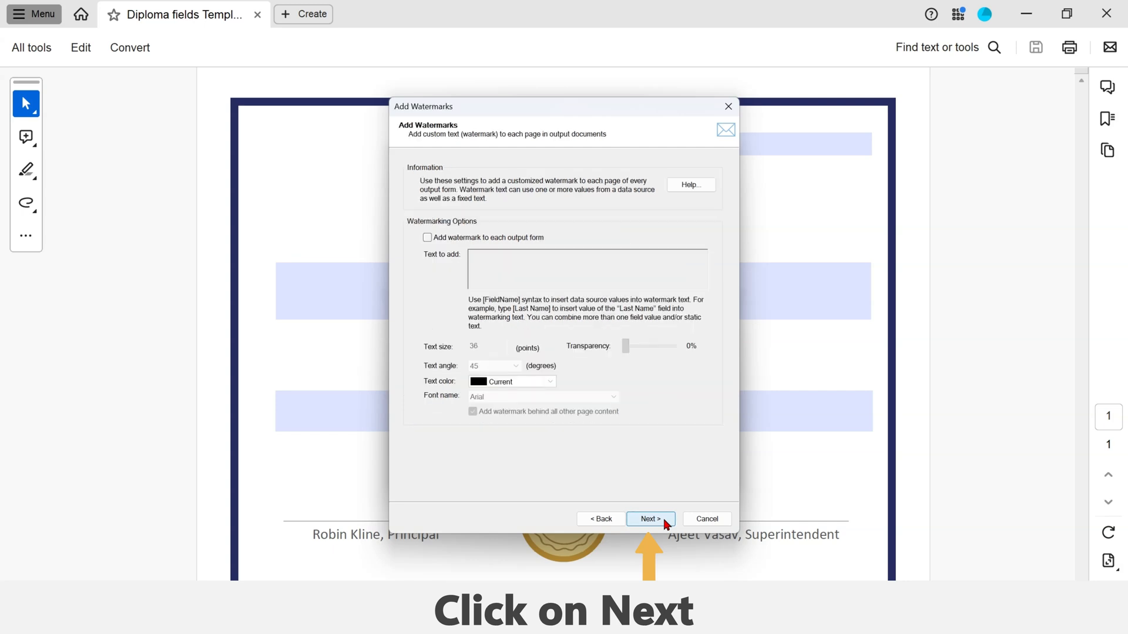
pyautogui.click(649, 518)
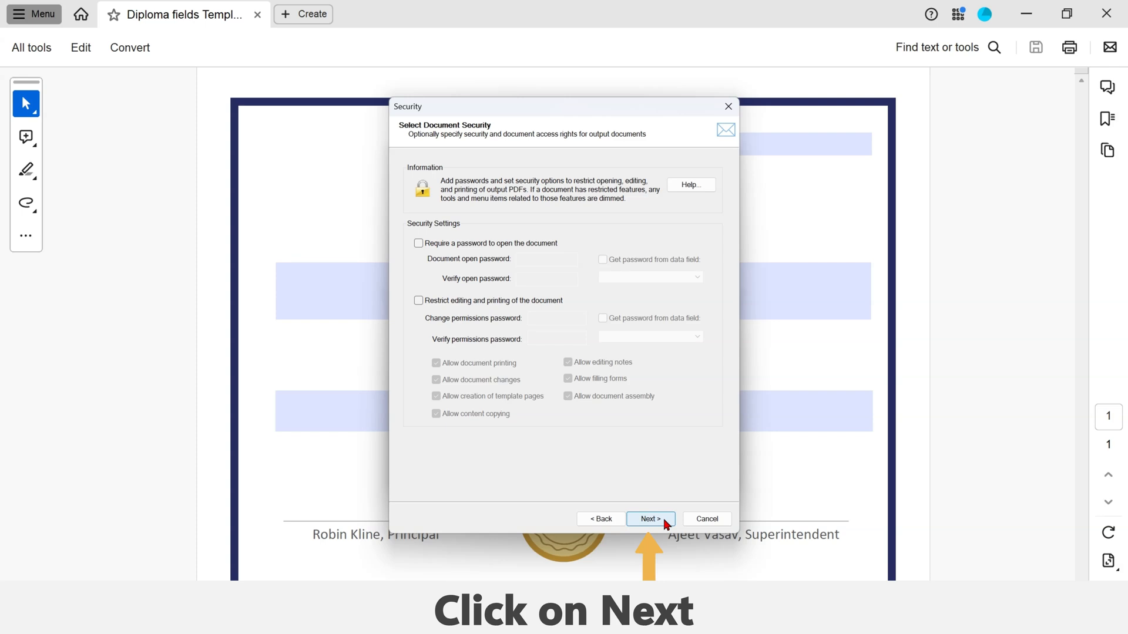
pyautogui.click(649, 518)
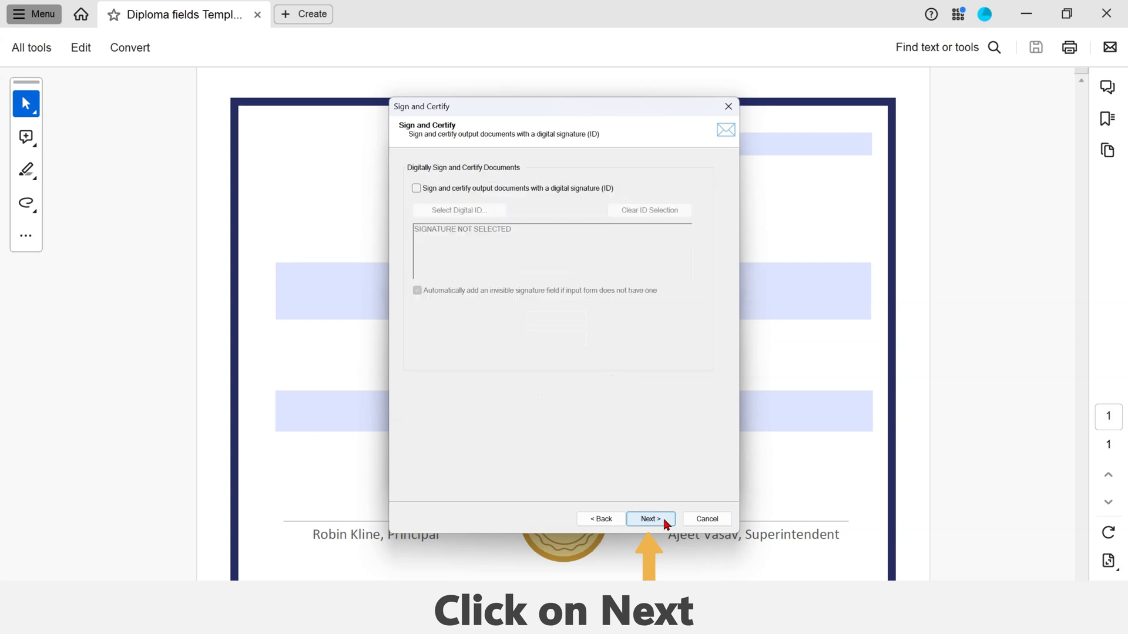
pyautogui.click(650, 518)
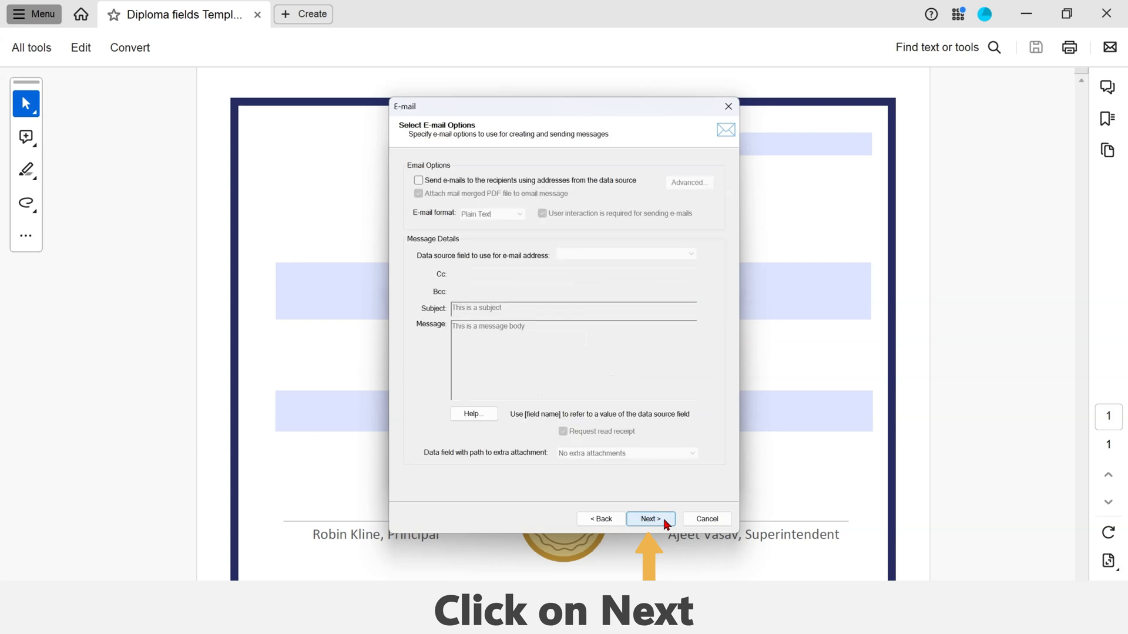
pyautogui.click(649, 518)
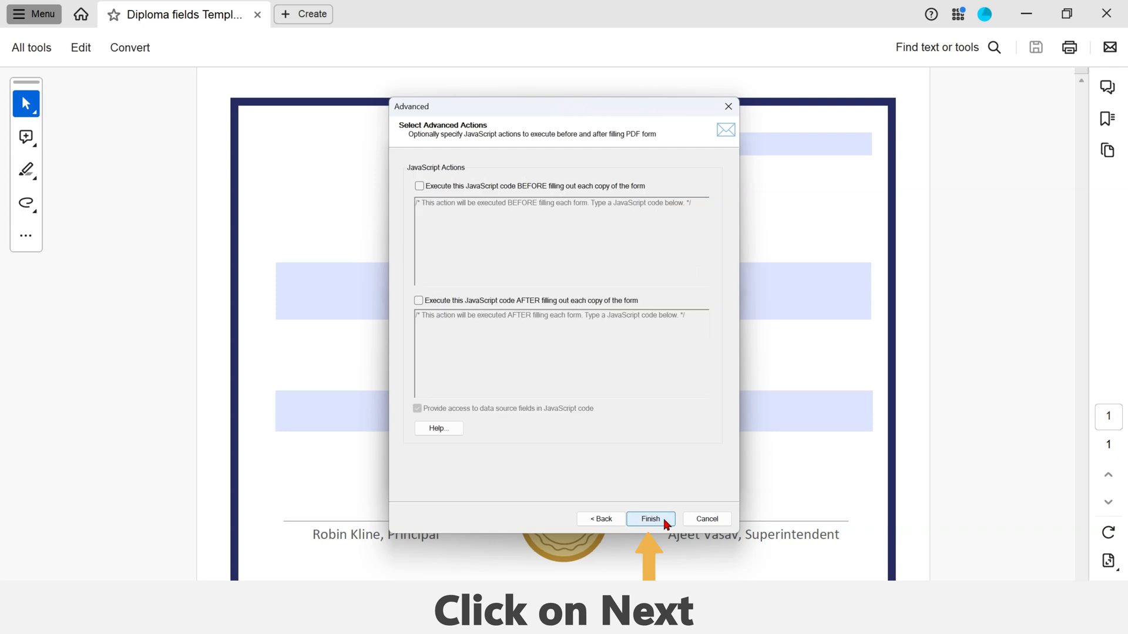
pyautogui.click(649, 518)
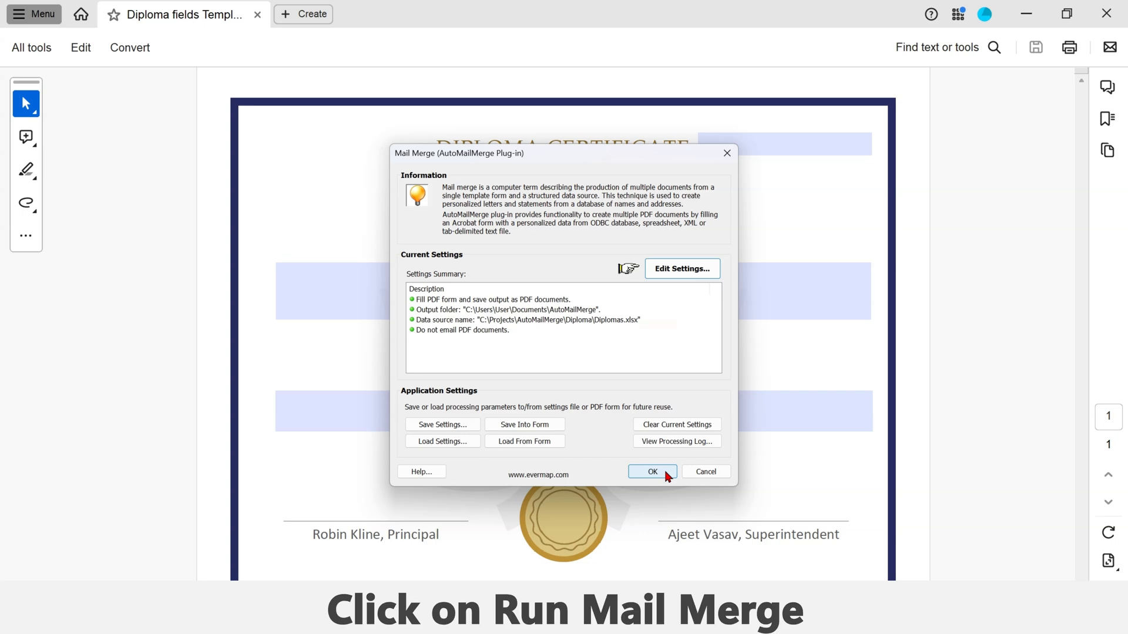
# Run the mail merge to generate the 21 certificate PDFs and open the output folder.
pyautogui.click(650, 471)
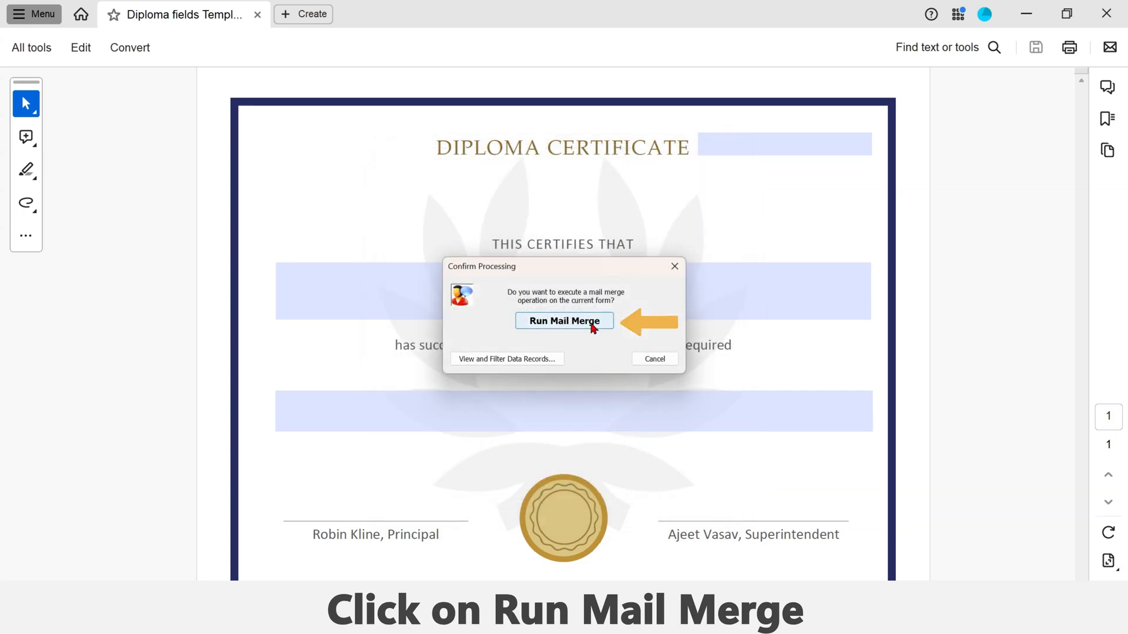
pyautogui.click(564, 320)
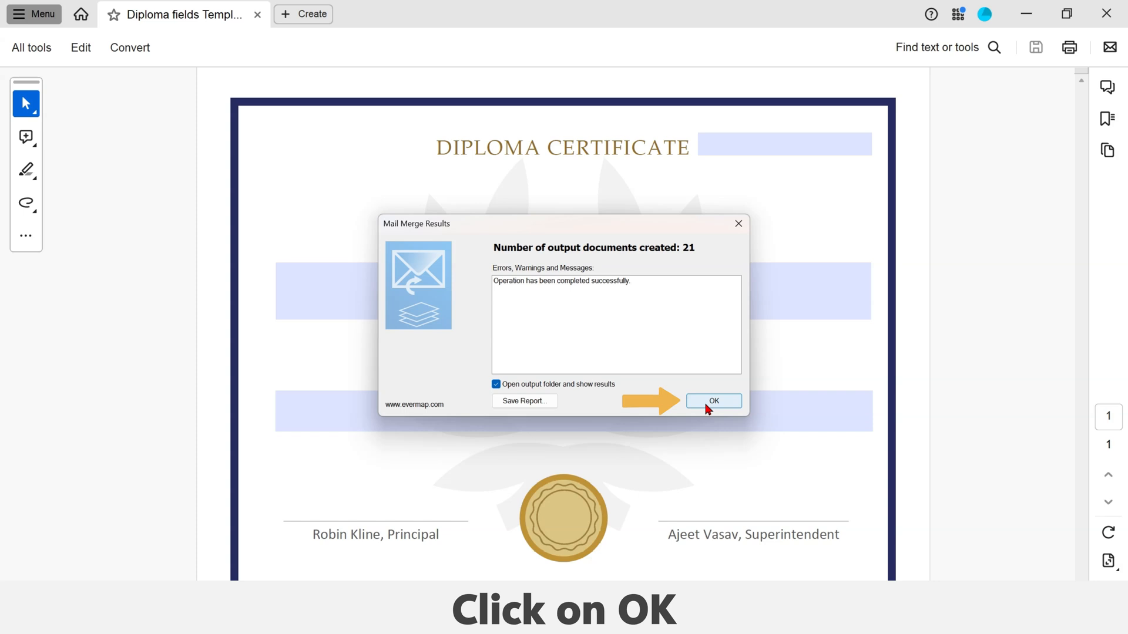
pyautogui.click(713, 401)
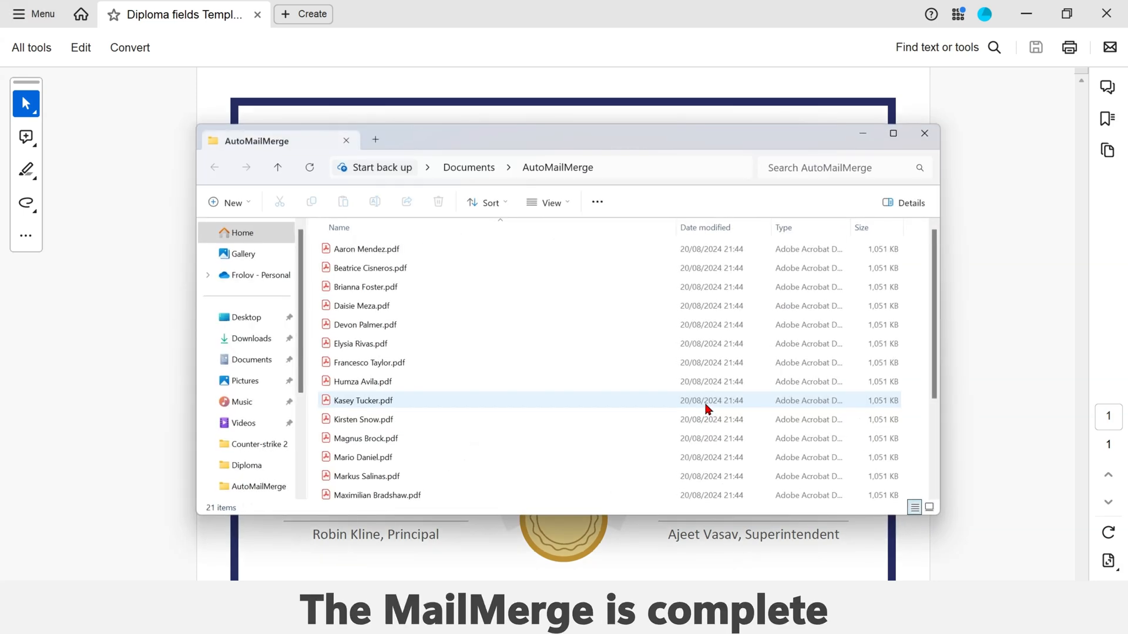
pyautogui.click(365, 249)
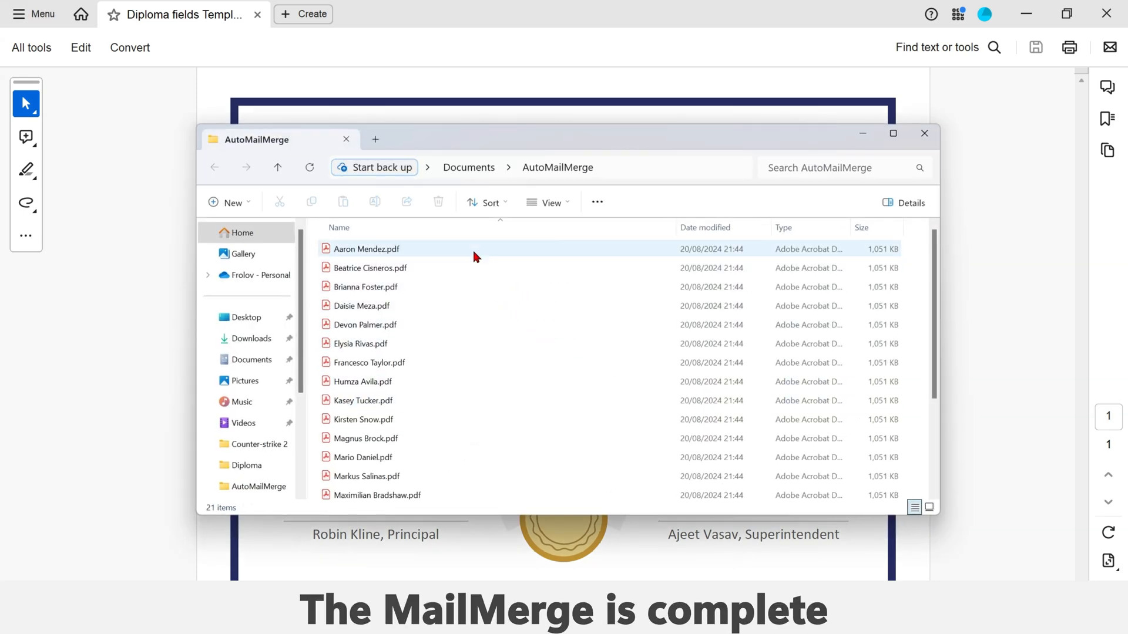
pyautogui.doubleClick(365, 249)
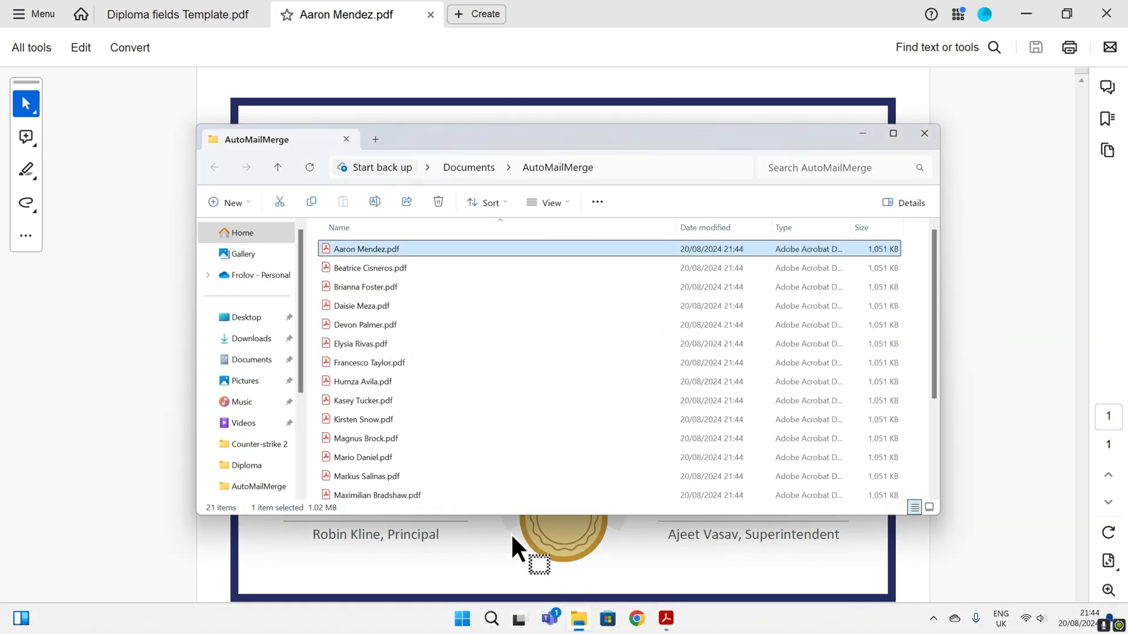
pyautogui.click(364, 324)
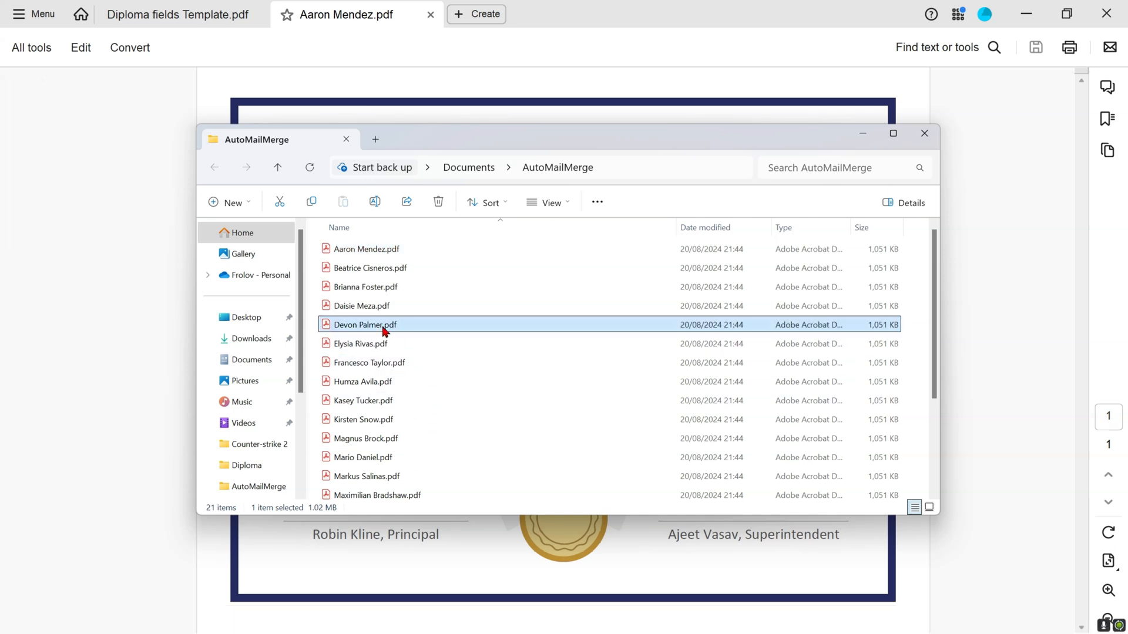
pyautogui.doubleClick(364, 324)
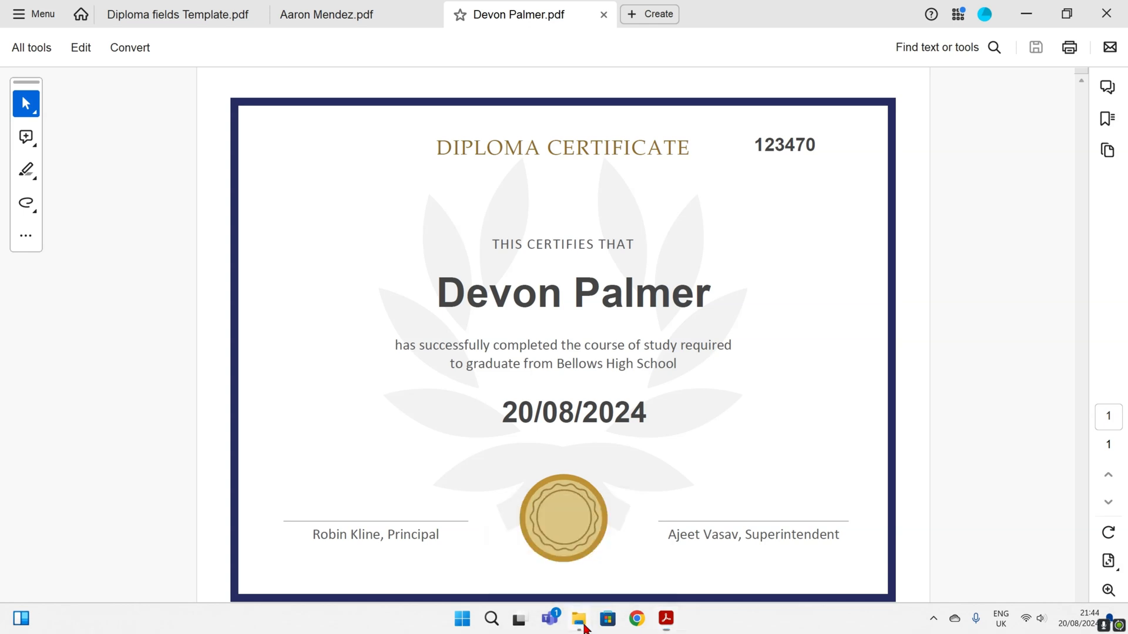
# Return to the output folder and open the Tomasz Key certificate to check it.
pyautogui.click(578, 619)
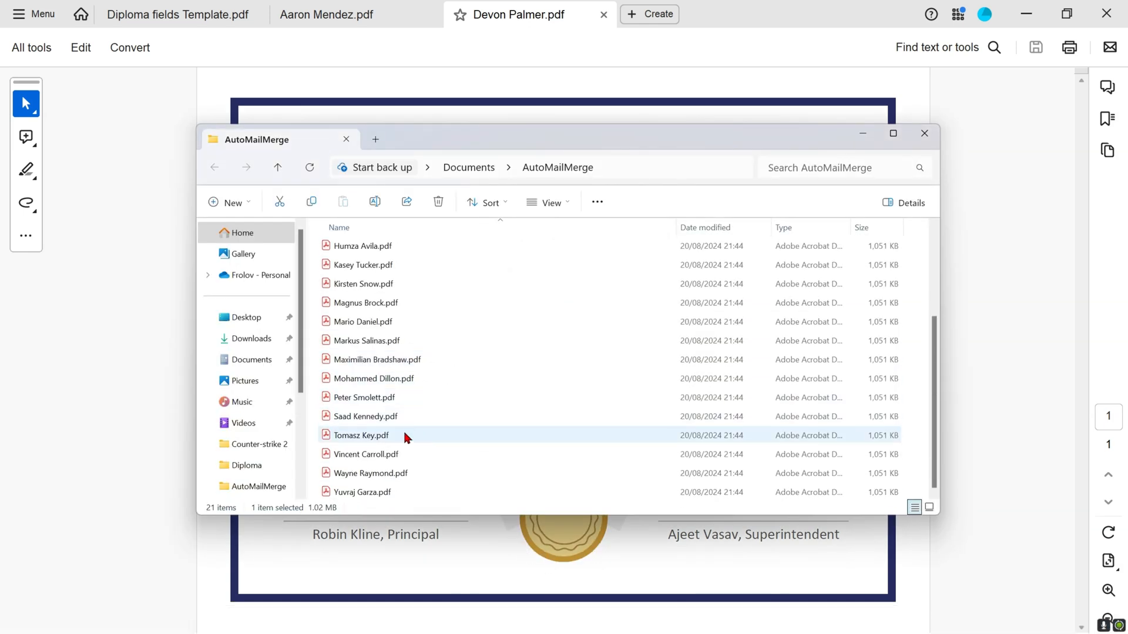
pyautogui.doubleClick(360, 434)
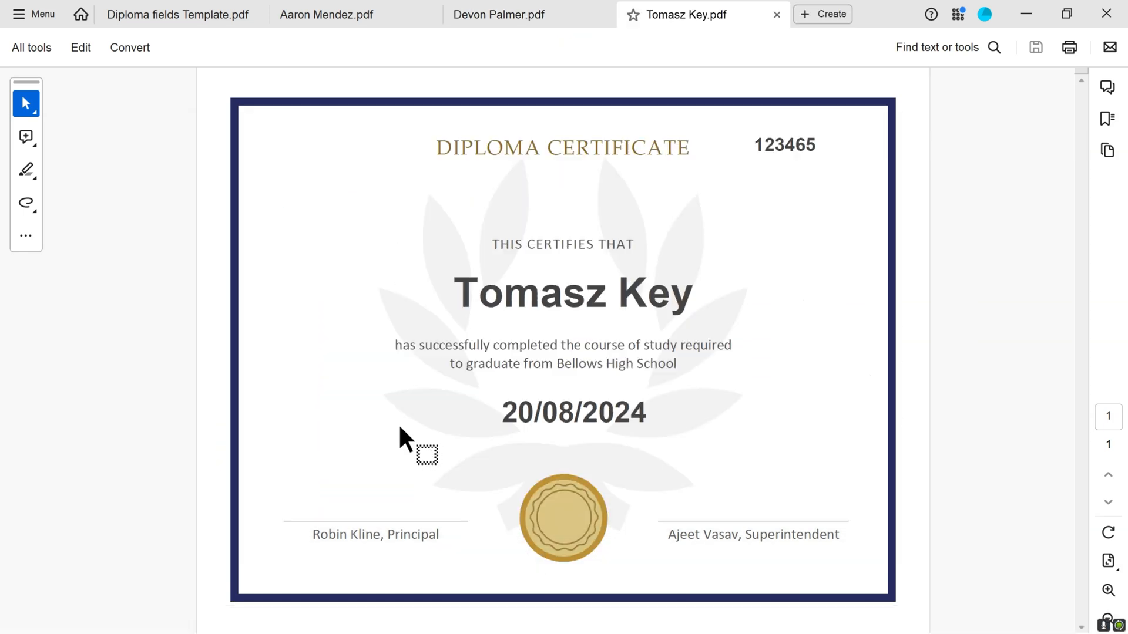